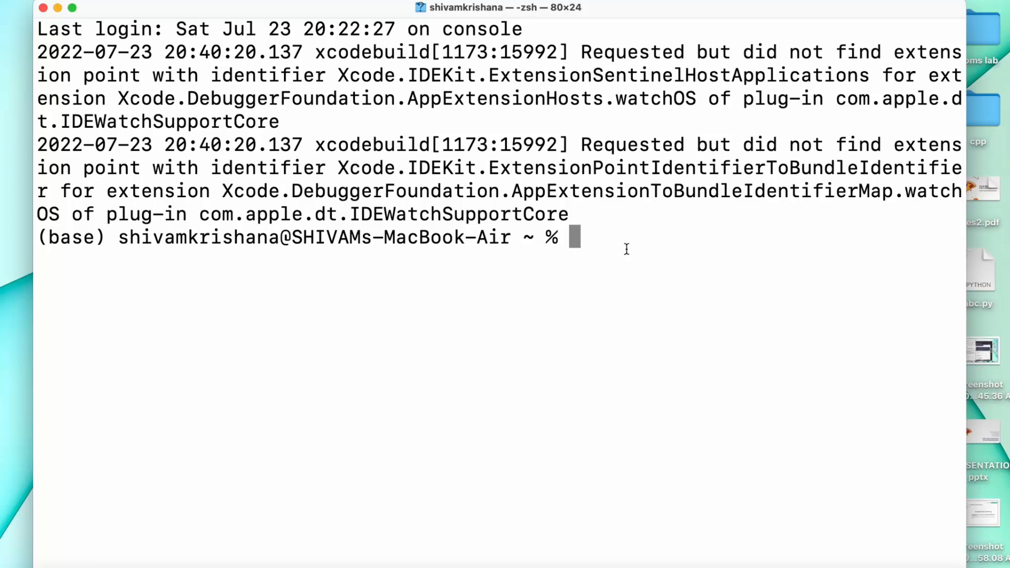
- Run pip install numpy at the zsh prompt; pip reports numpy 1.21.5 already satisfied
type("p")
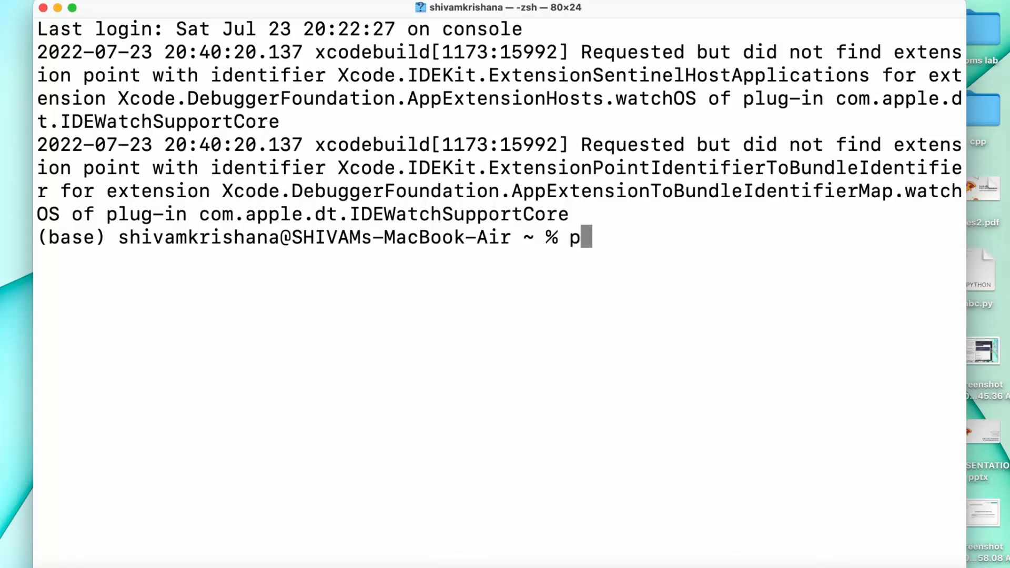
key("backspace")
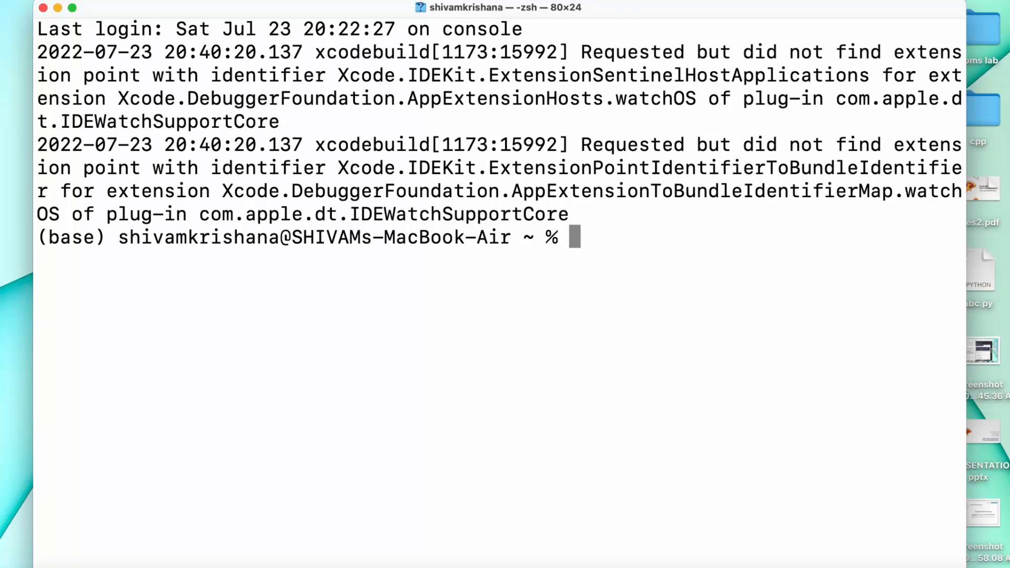
type("pip")
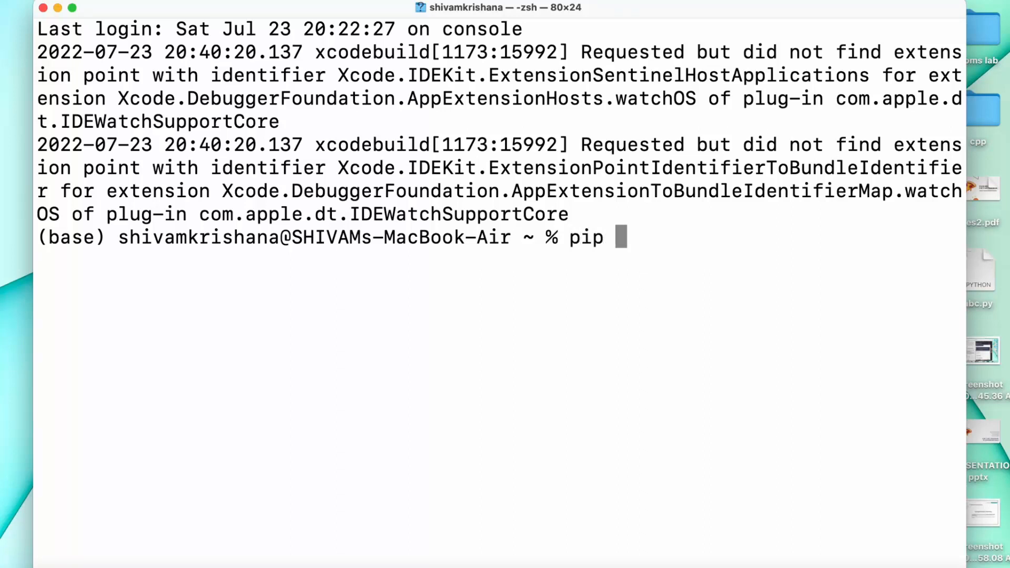
type("insta")
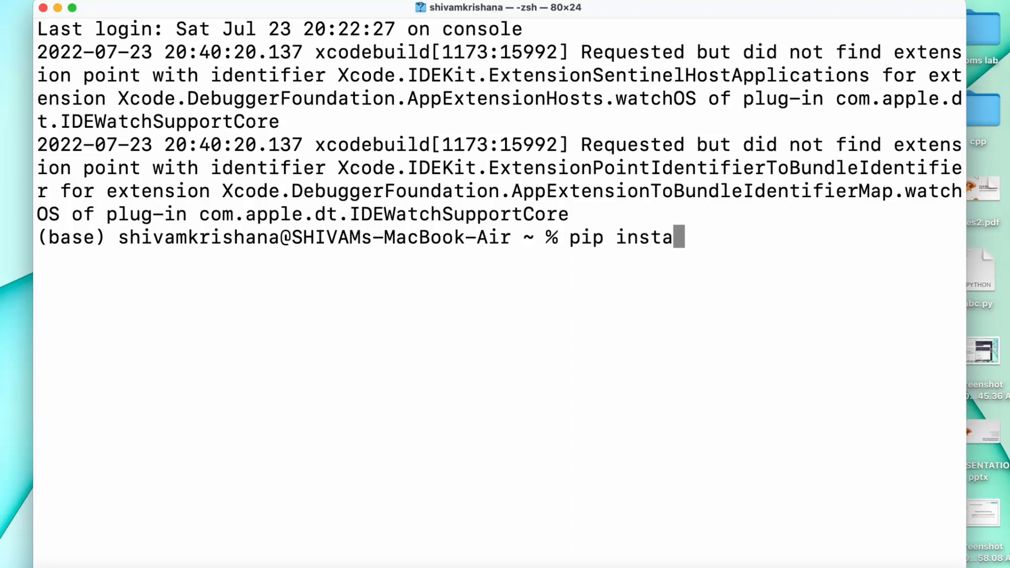
type("ll")
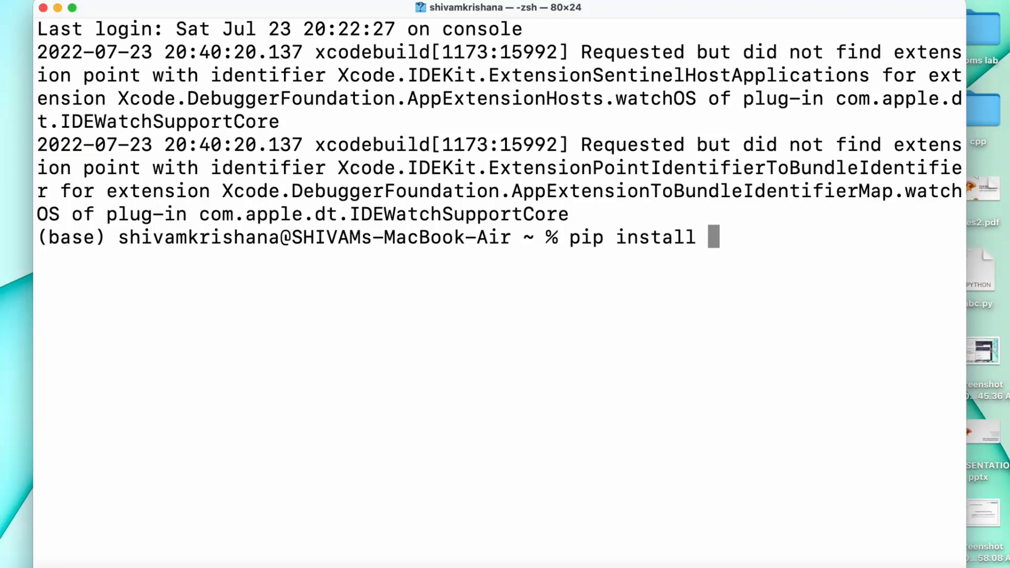
type("nu")
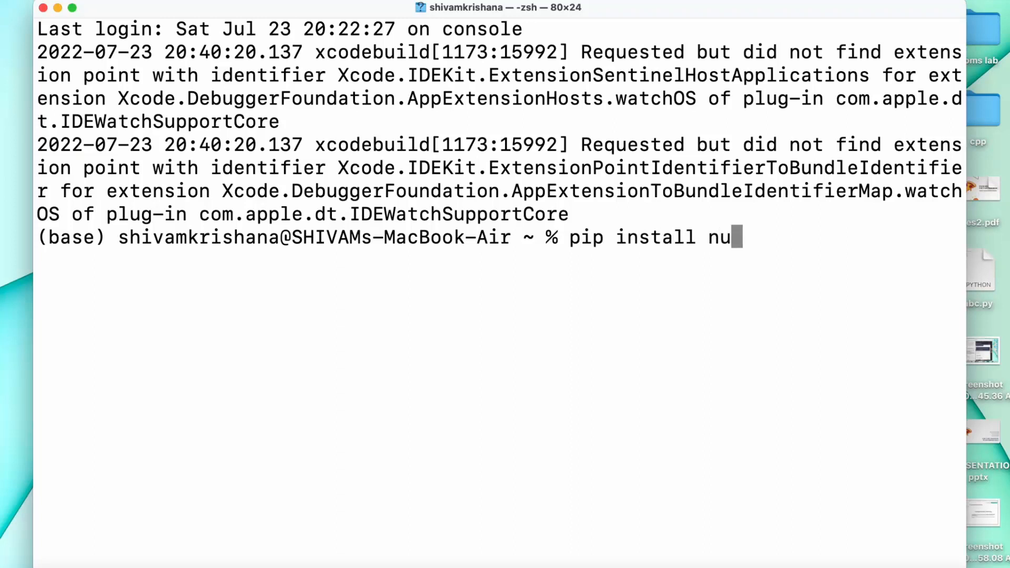
type("mpy")
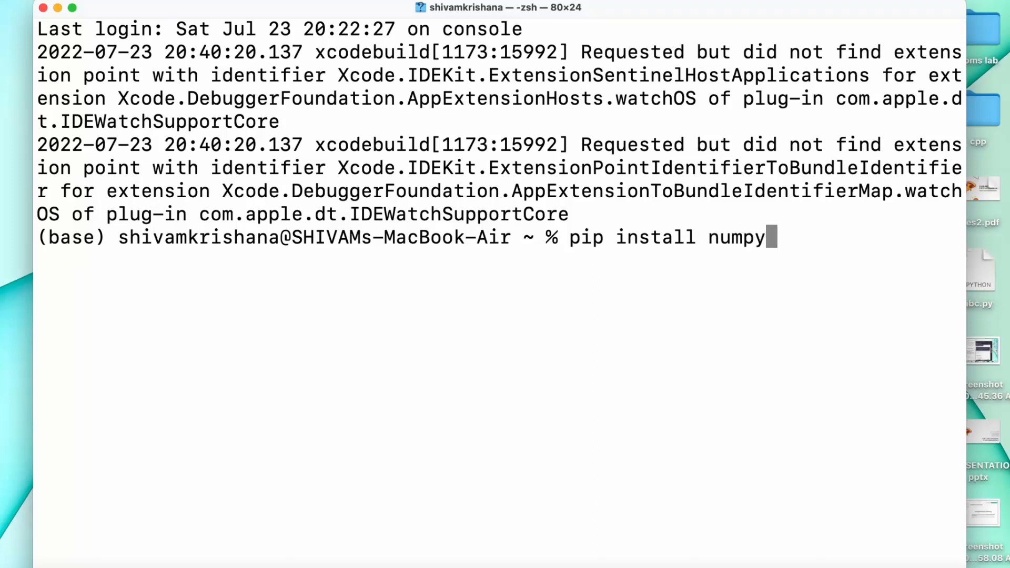
key("Return")
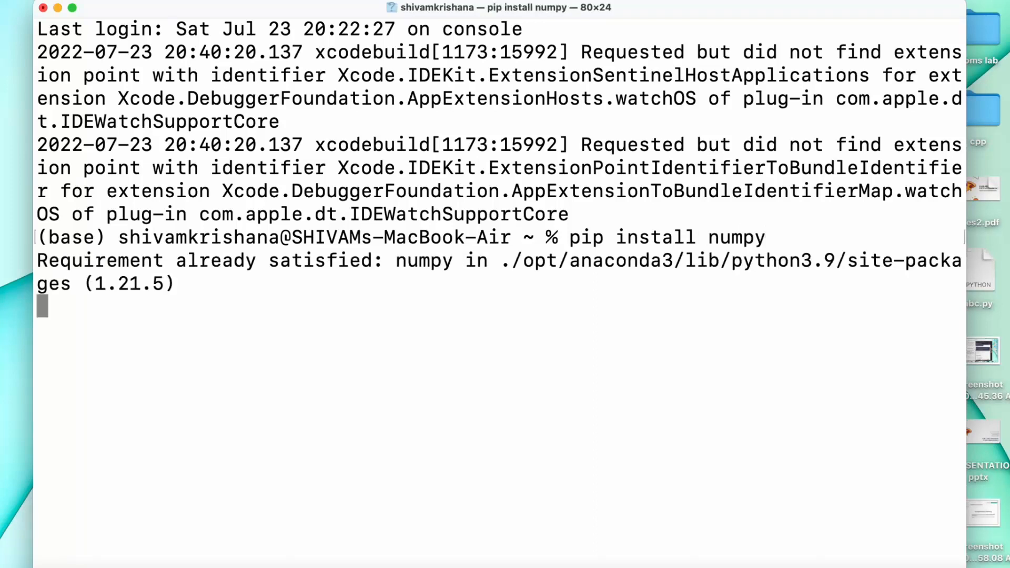
key("Return")
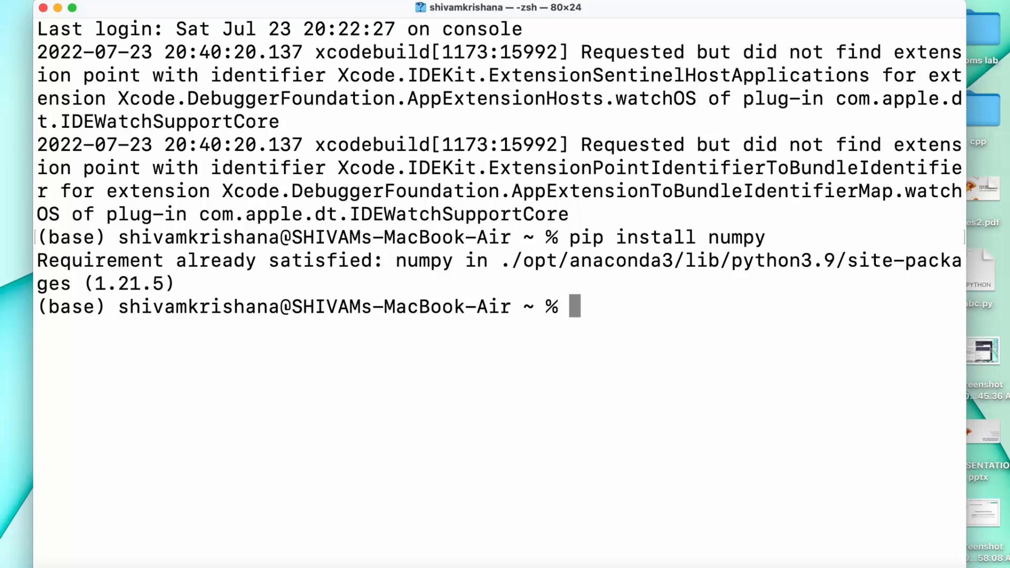
- Launch the Python 3.9.12 interactive interpreter with python3
type("p")
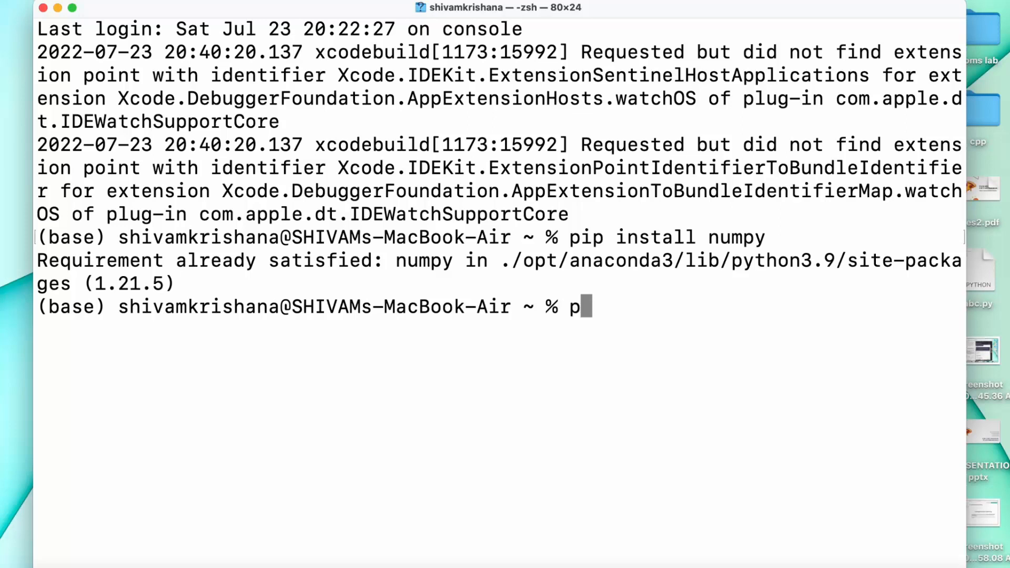
type("yth")
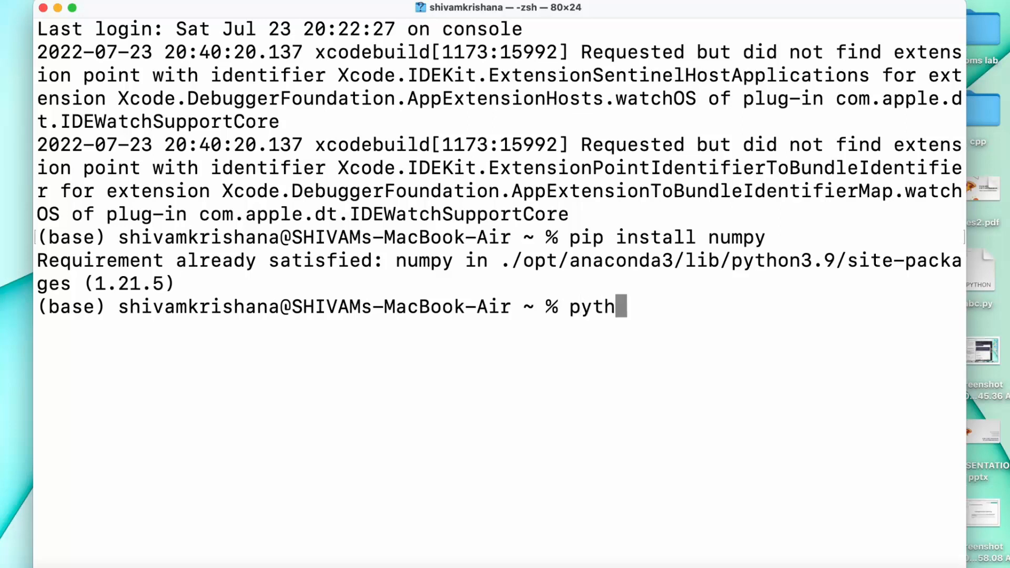
type("o")
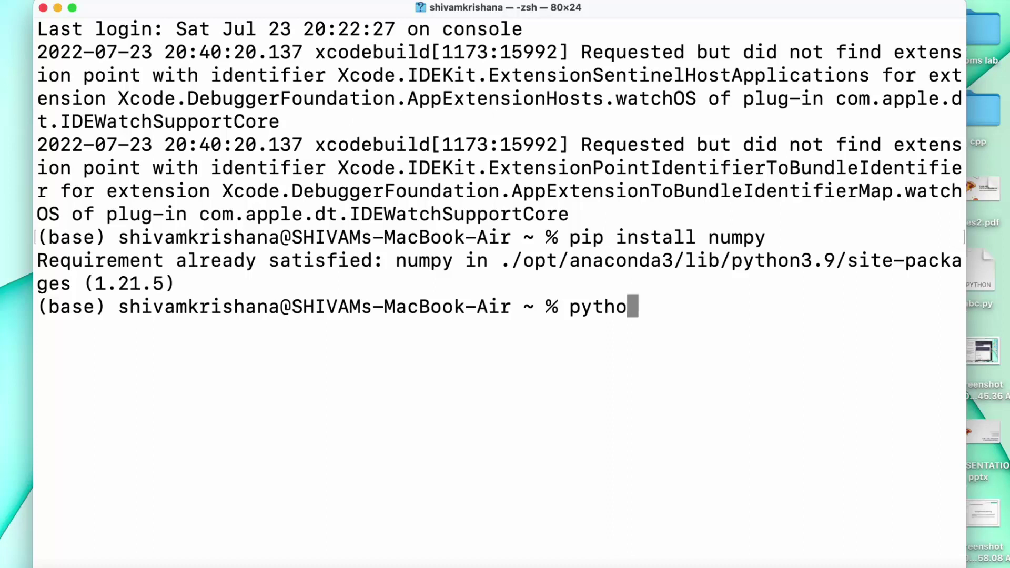
type("n3")
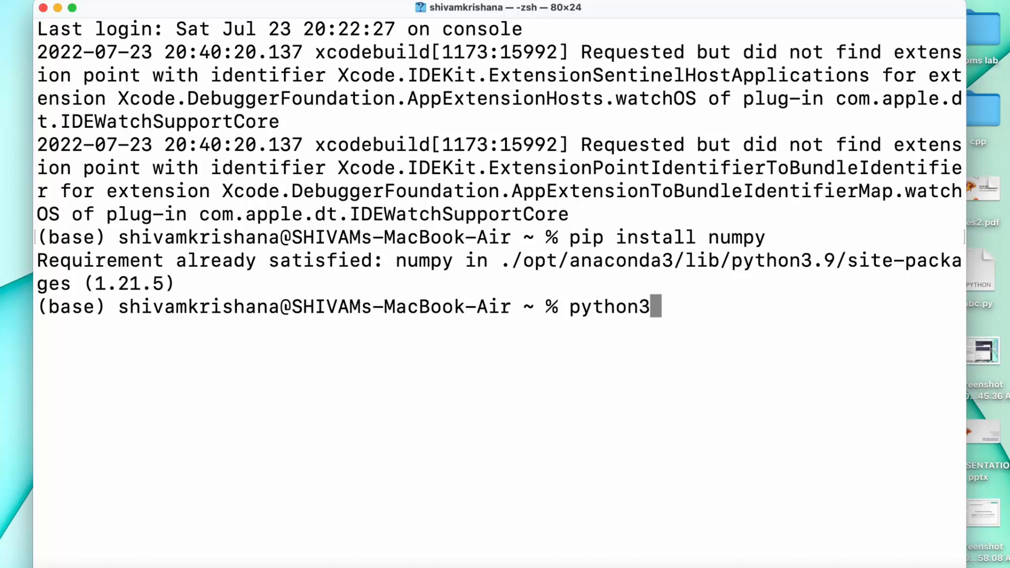
key("Return")
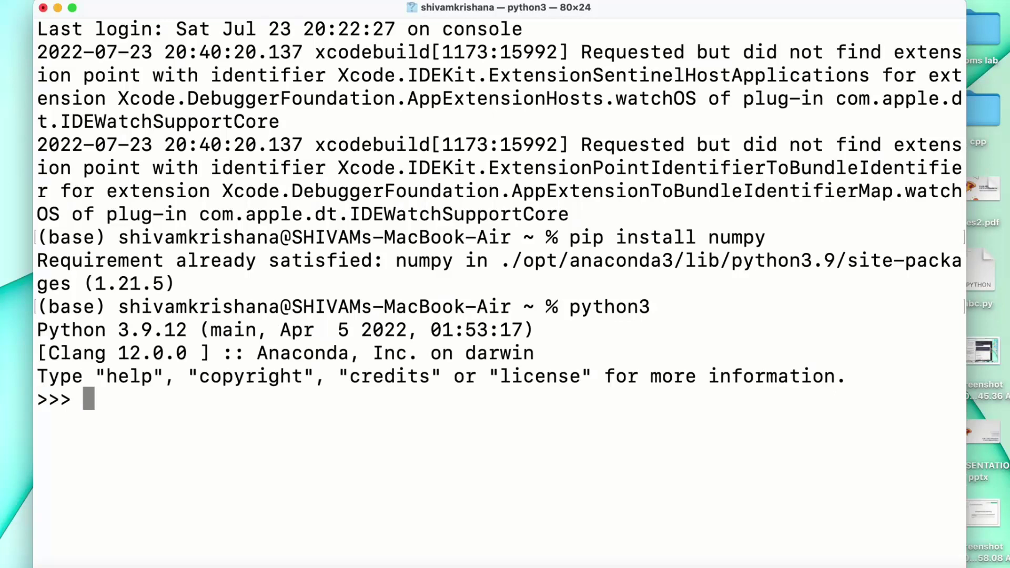
- Run import numpy as np at the >>> prompt
type("imp")
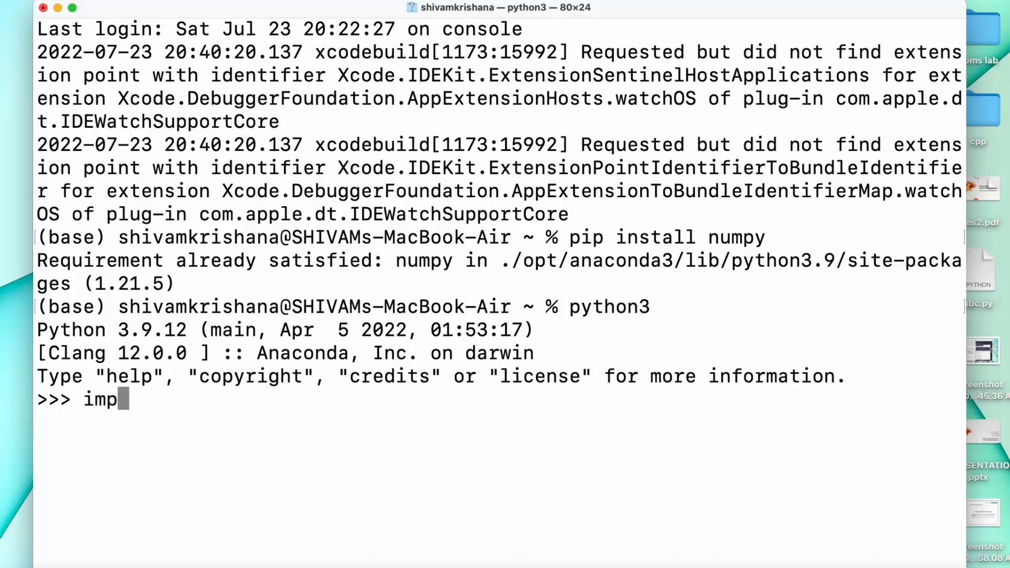
type("ort")
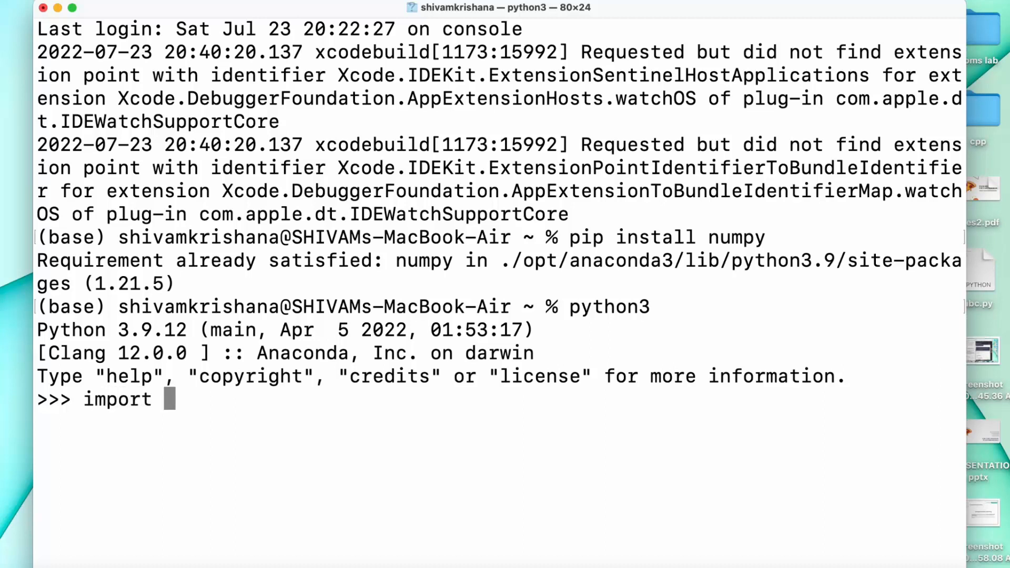
type("num")
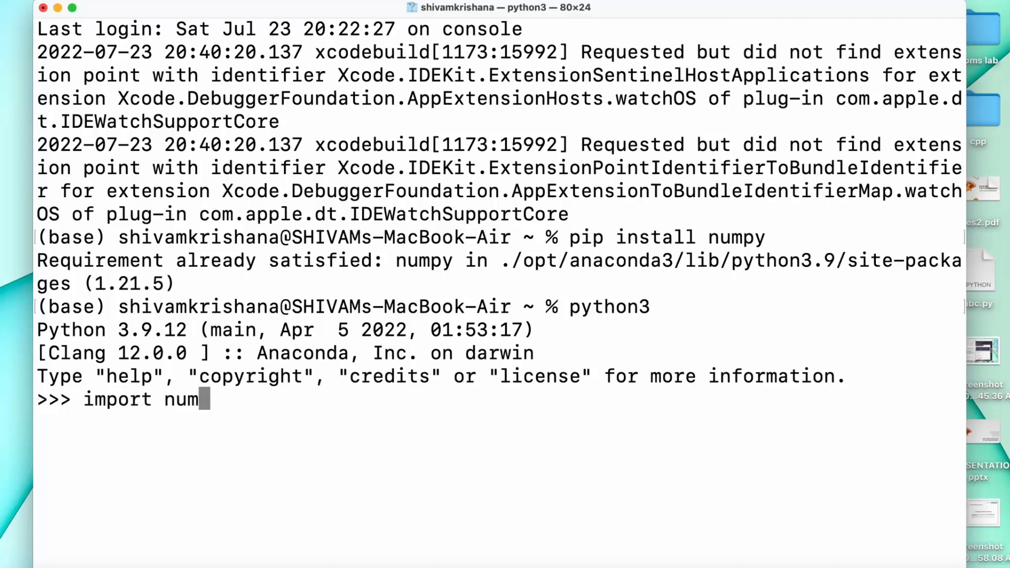
type("py")
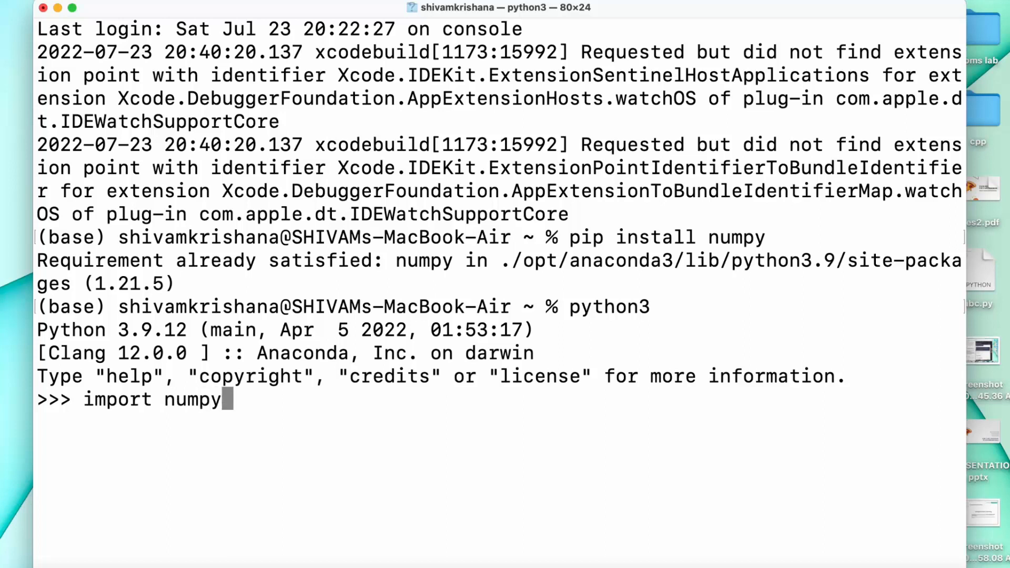
type("as")
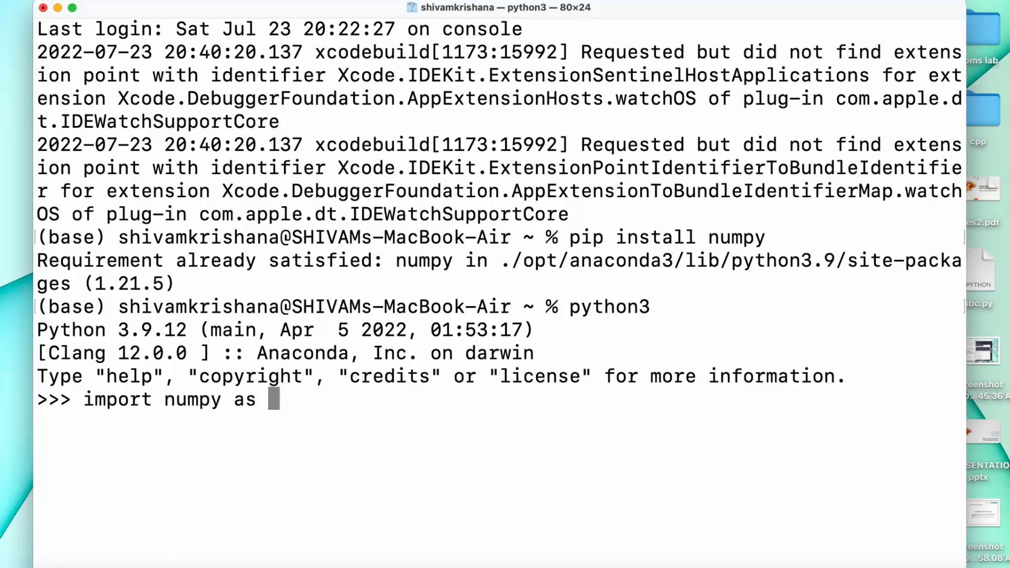
type("np")
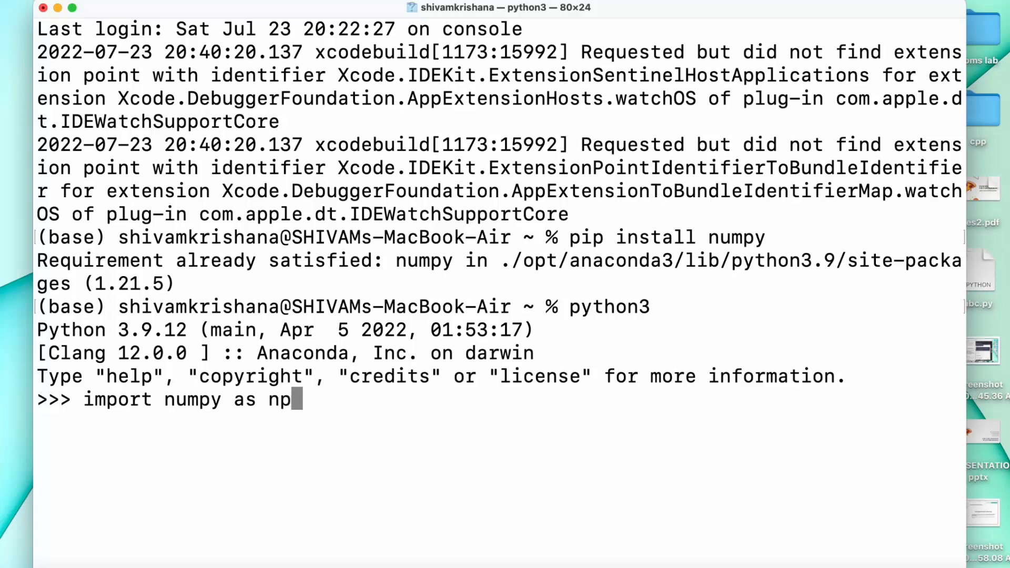
key("Return")
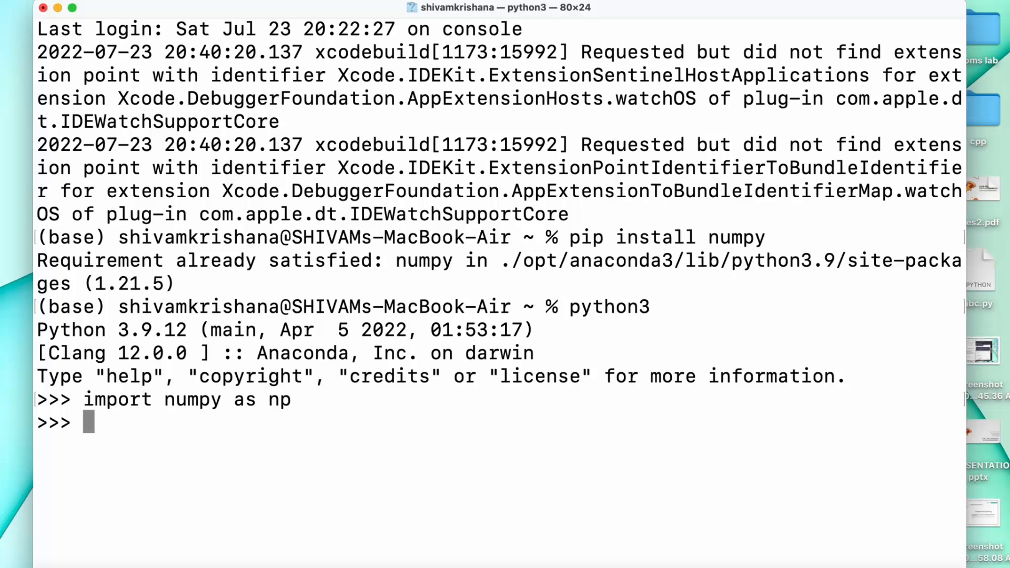
- Enter arr=np.array([1,2,3,4,5]) at the Python prompt
type("a")
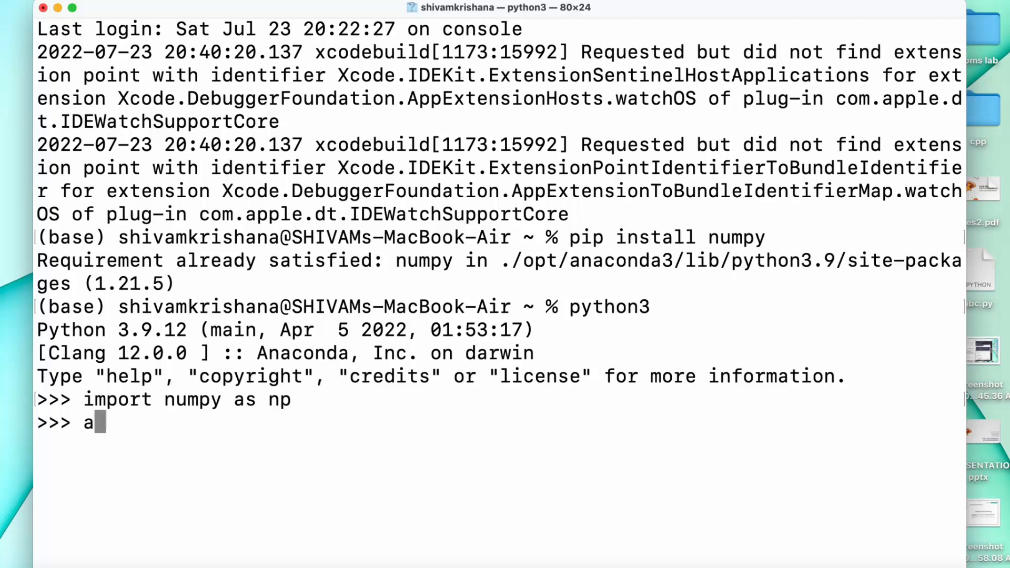
type("rr")
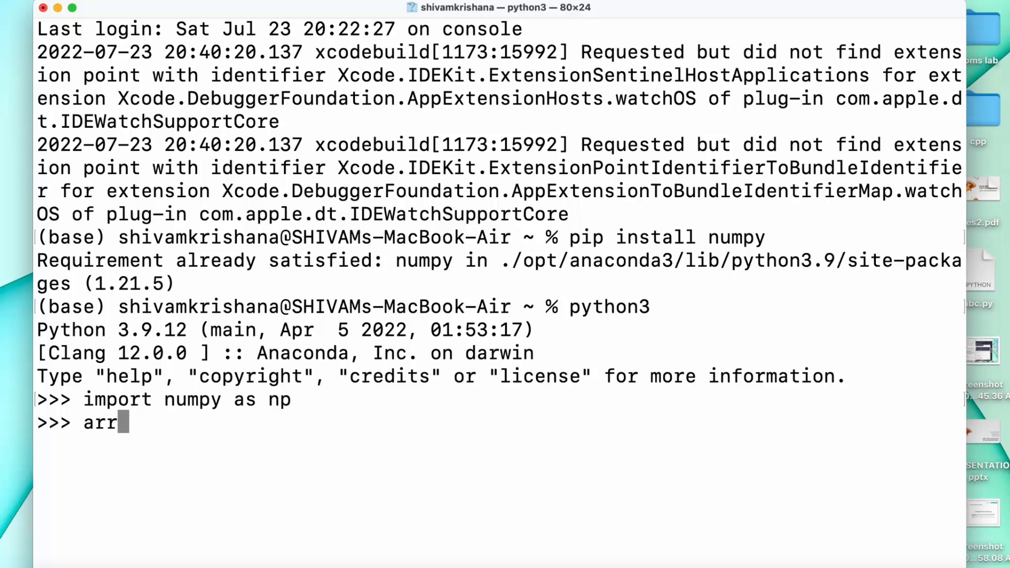
type("=n")
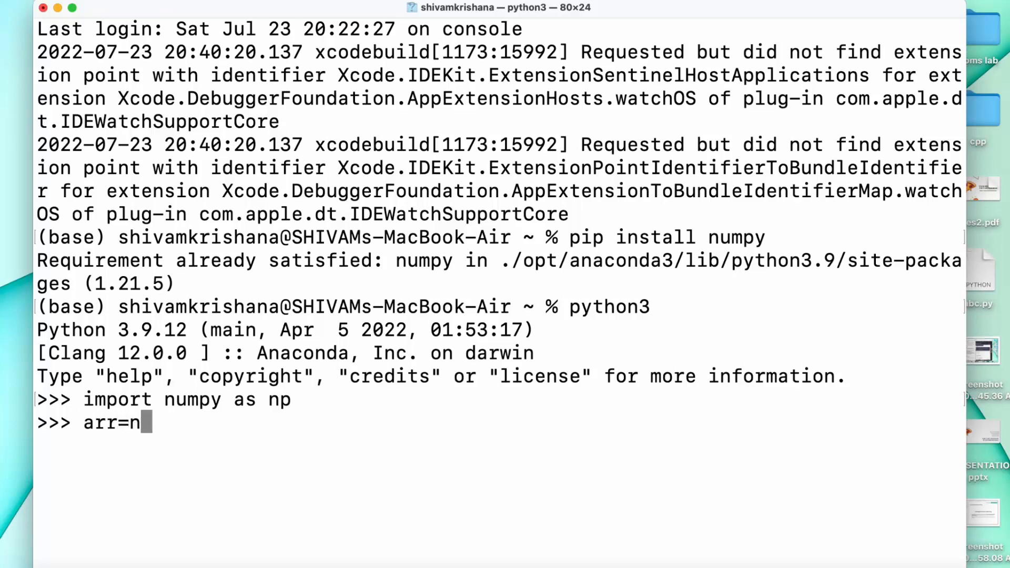
type(".a")
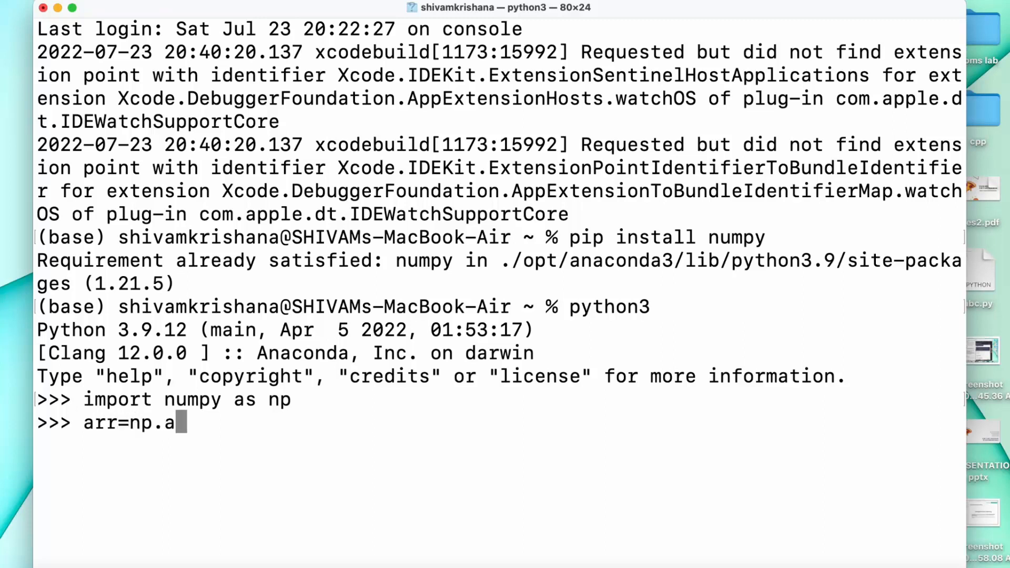
type("rra")
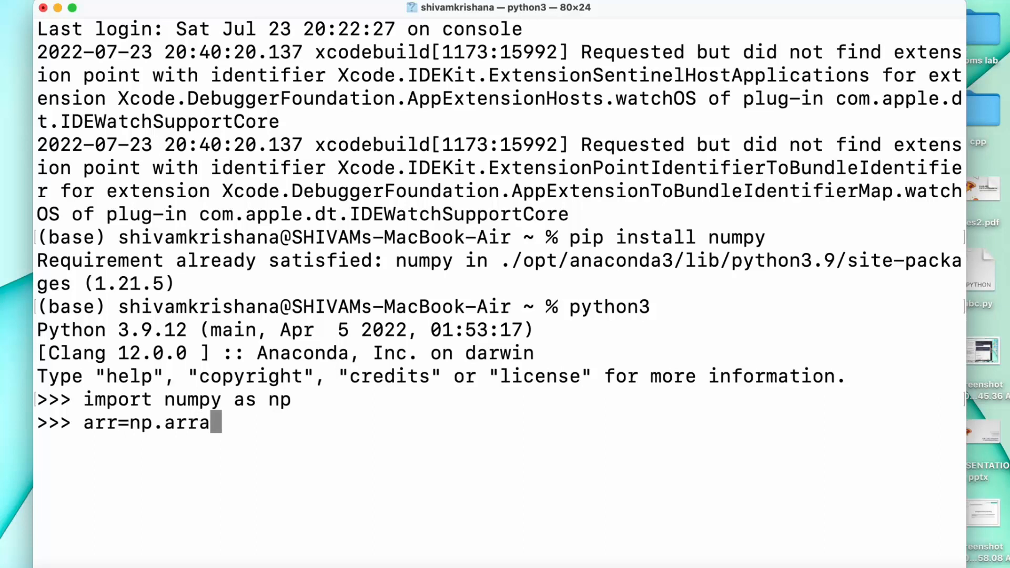
type("y(")
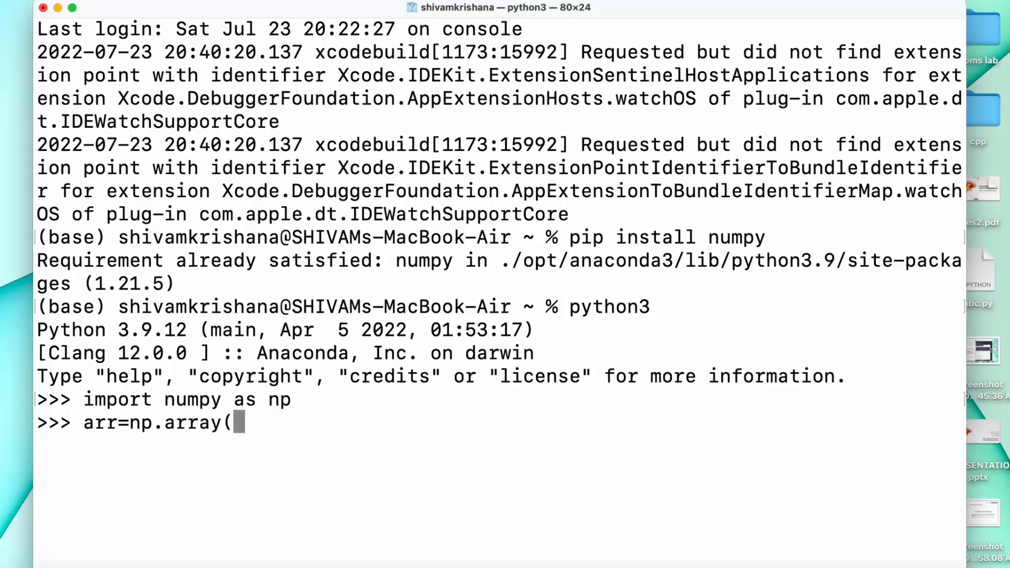
type("[")
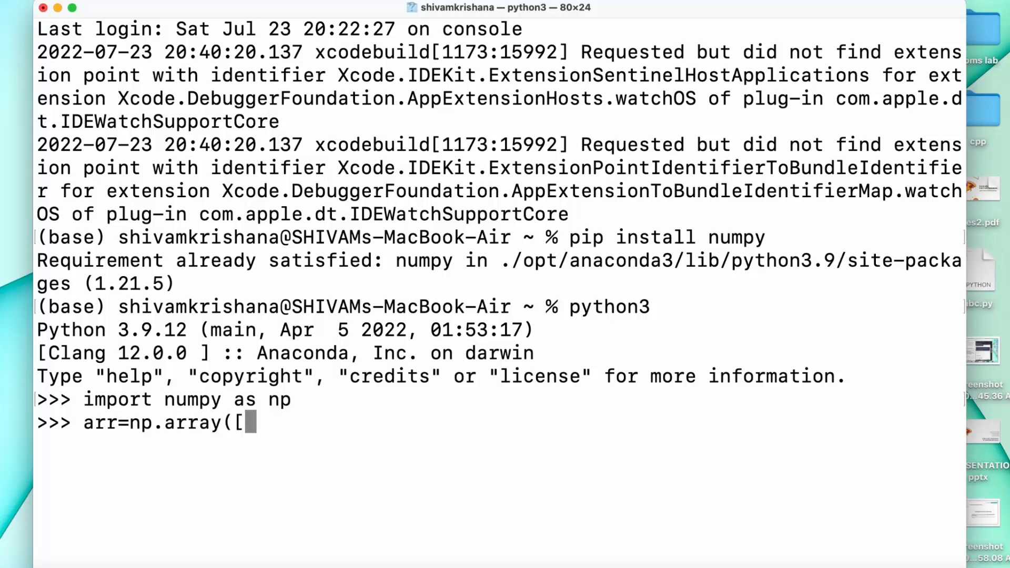
type("1,")
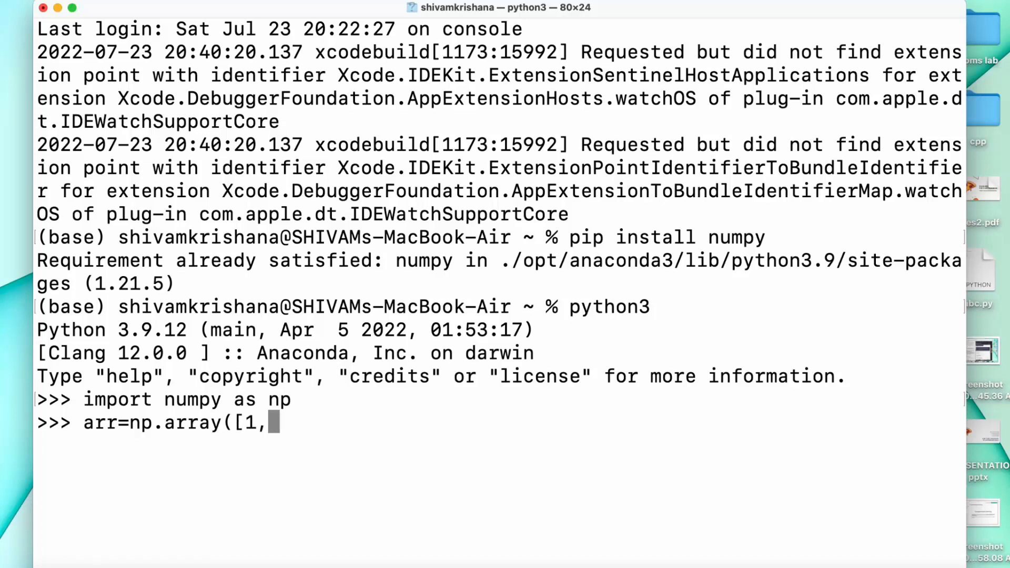
type("2,3,4")
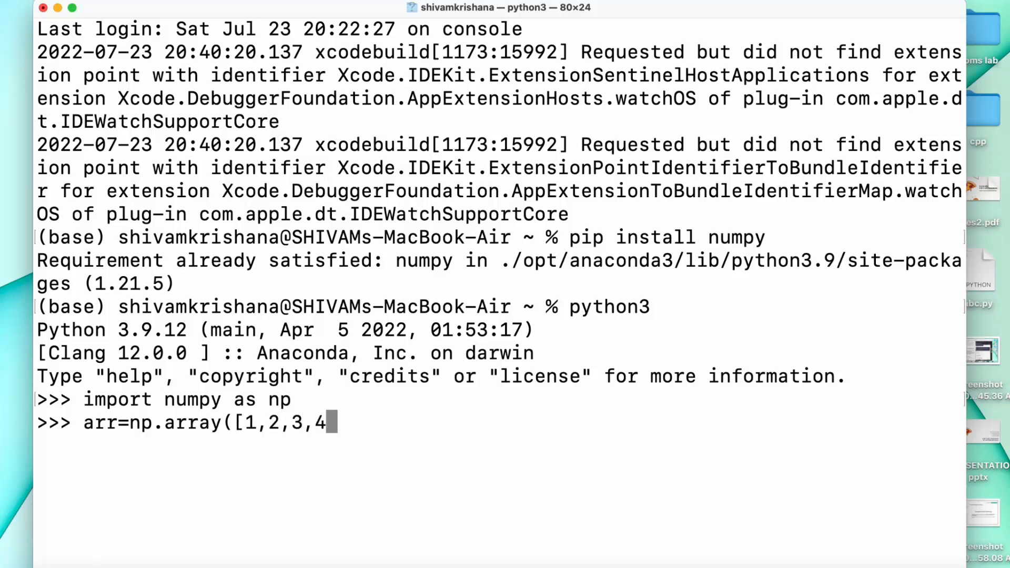
type("5")
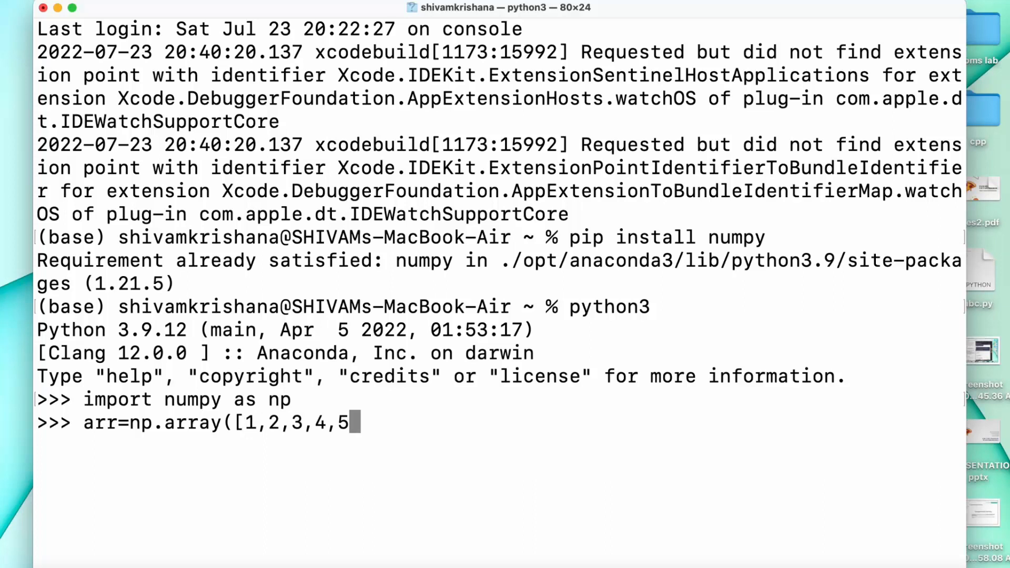
type("]")
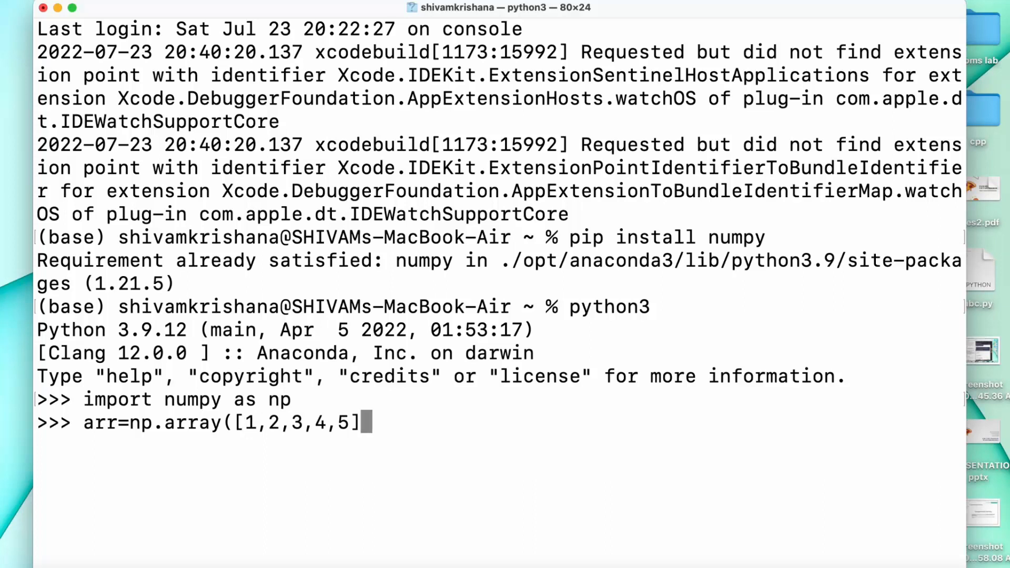
type(")")
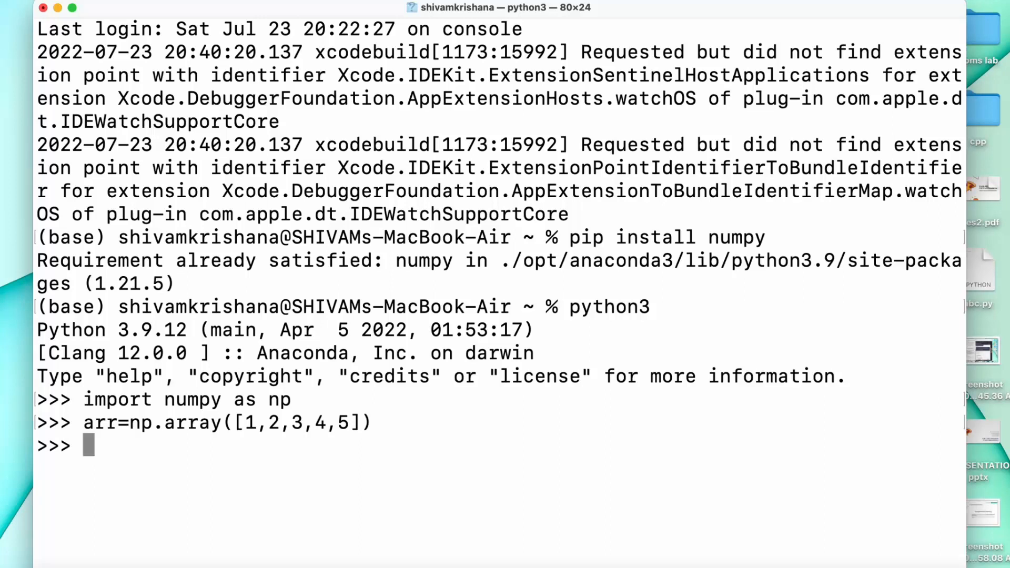
- Begin print(arr, then abandon the session for a fresh zsh window
type("p")
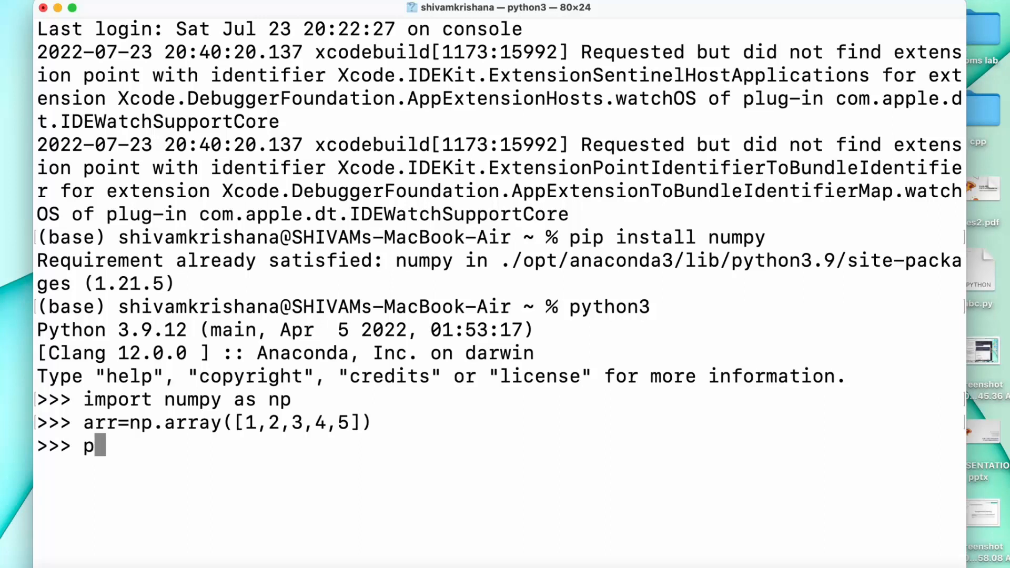
type("ri")
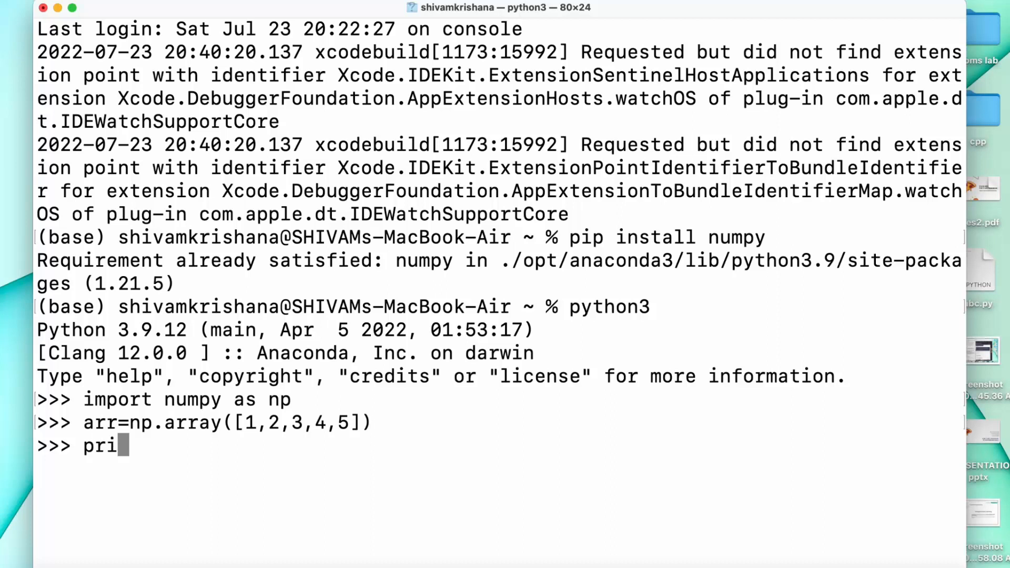
type("nt(")
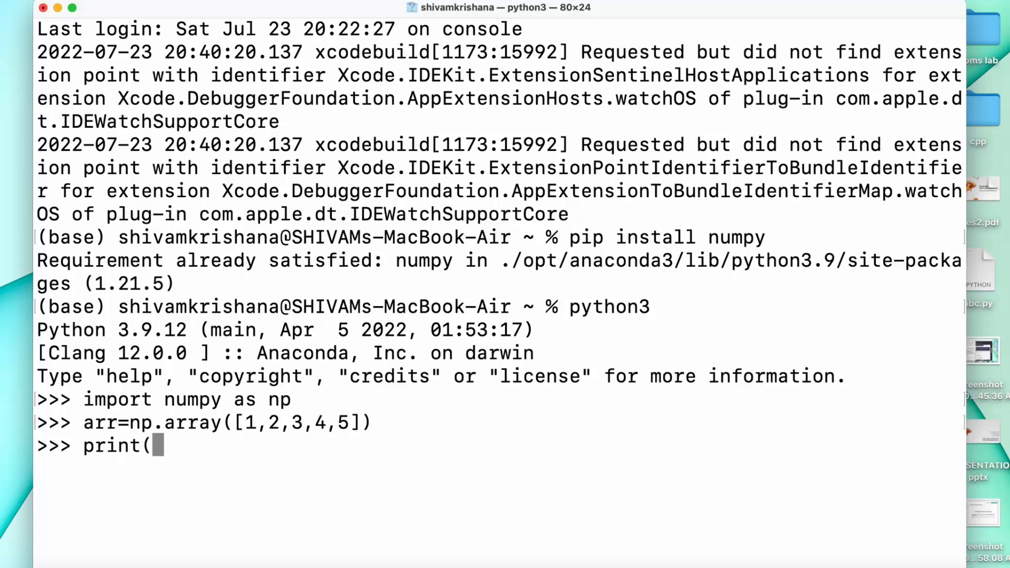
type("a")
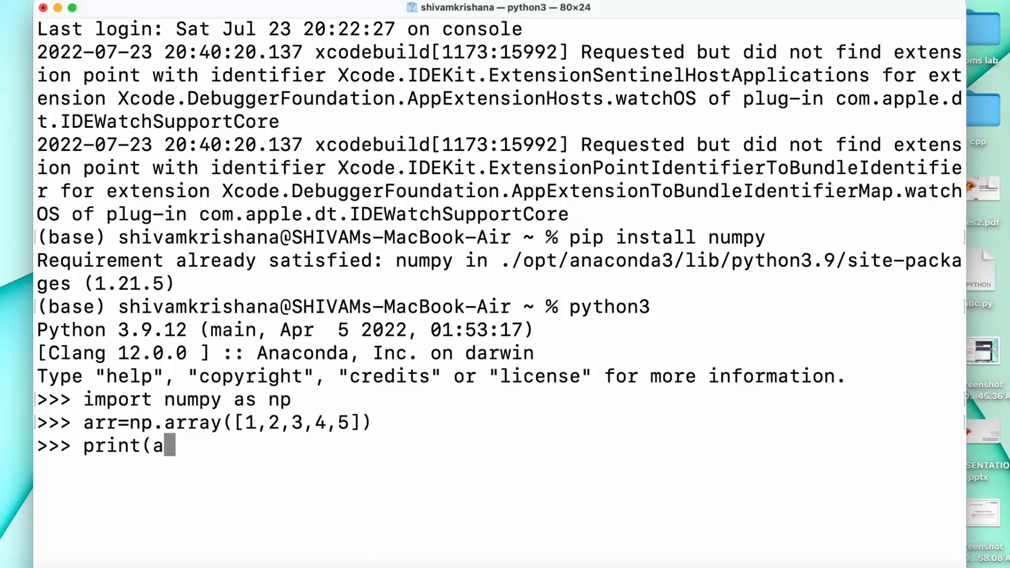
type("rr")
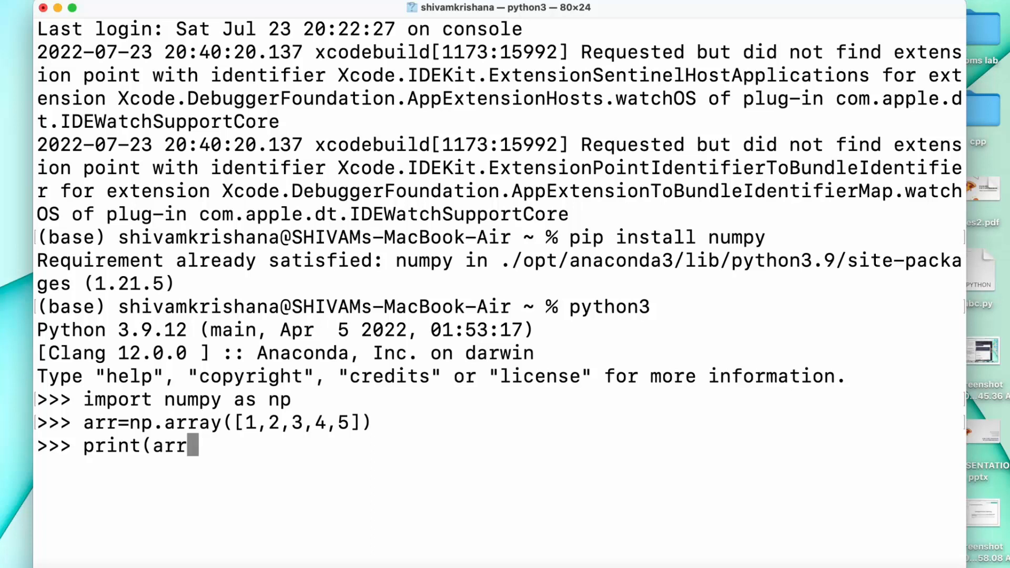
key("Return")
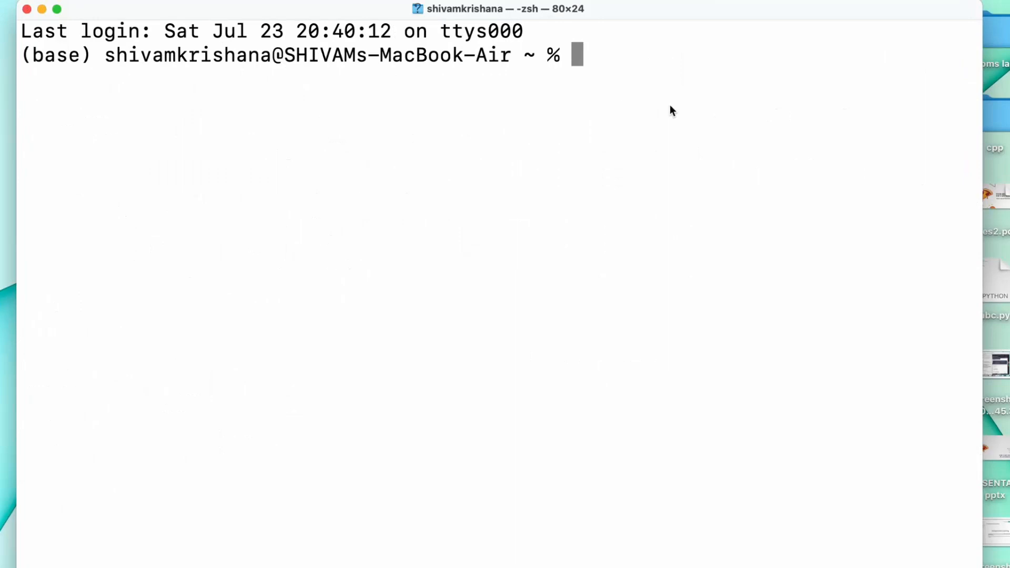
- Launch the Python 3.9.12 interpreter with python in the new window
type("p")
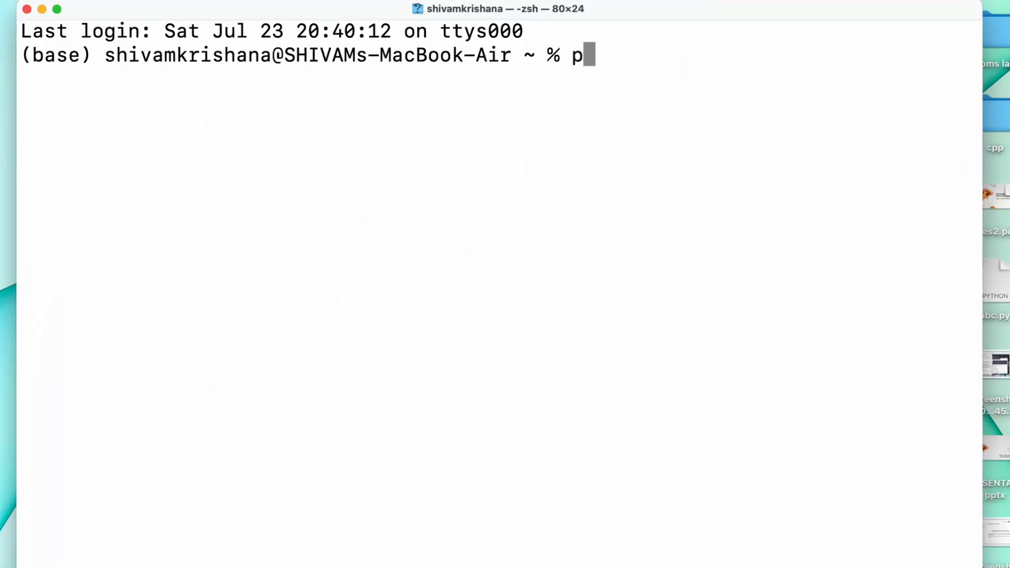
type("y")
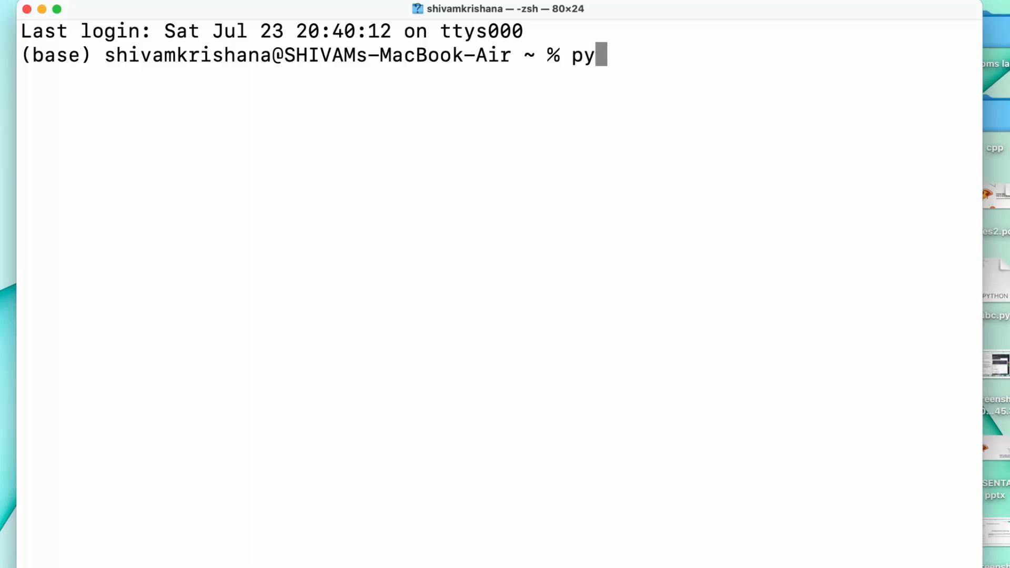
type("th")
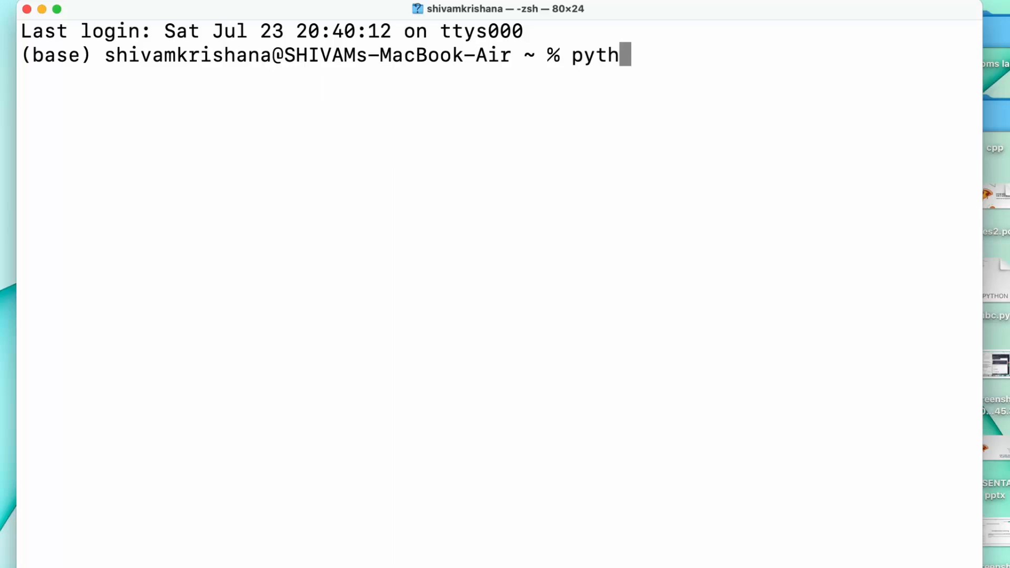
type("o")
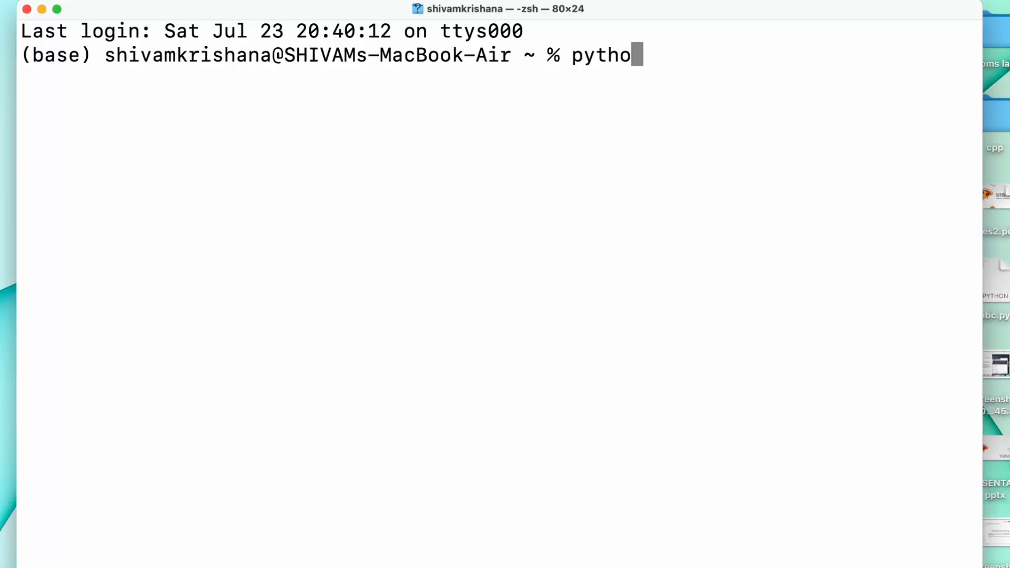
type("n3")
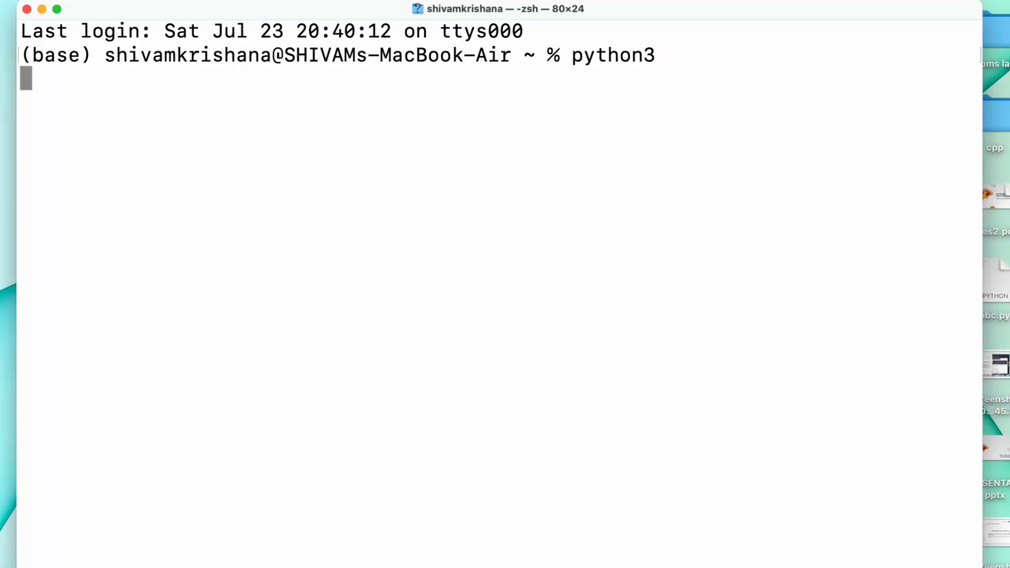
key("Return")
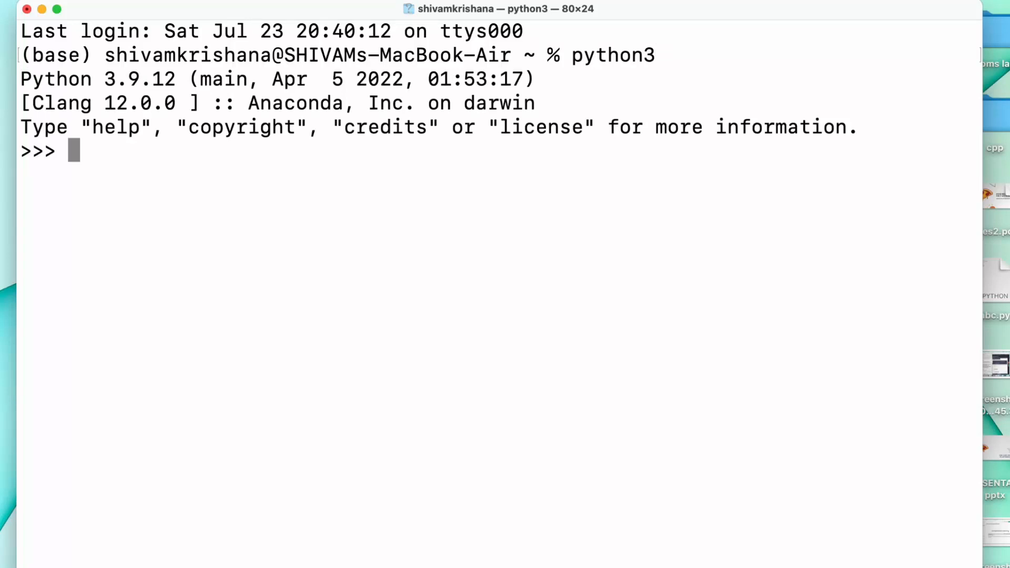
- Run import numpy without an alias
type("import")
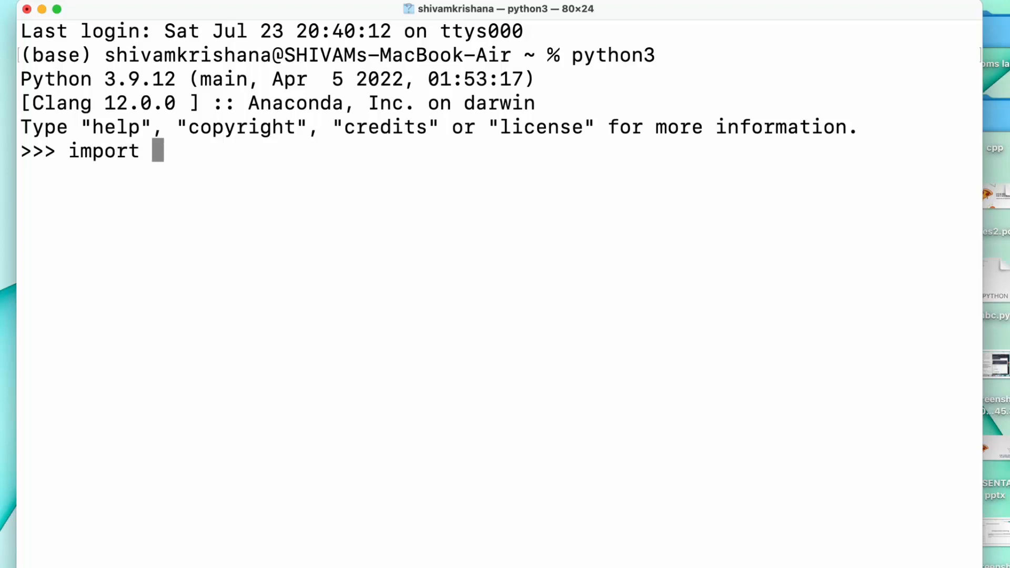
type("numpy")
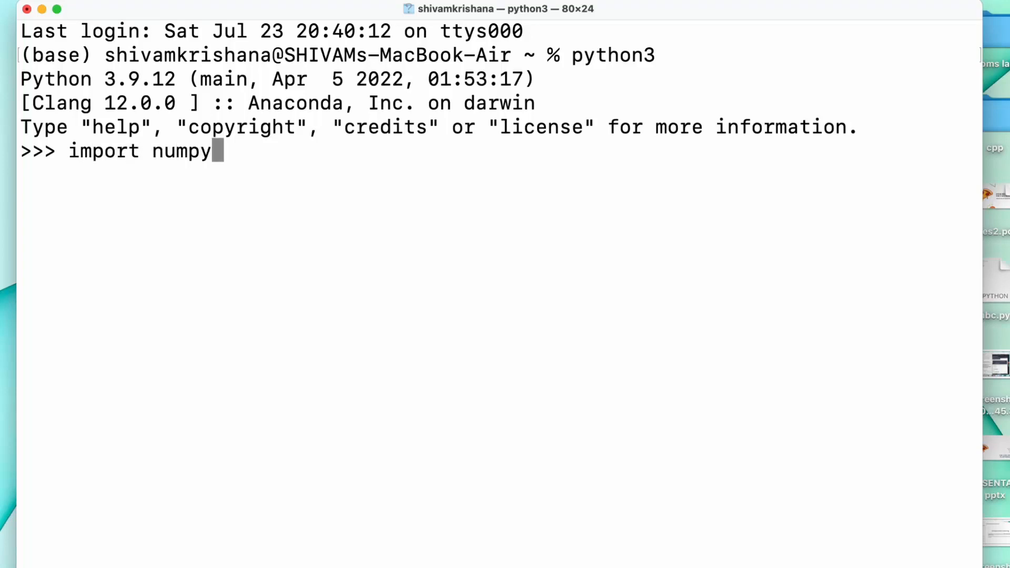
- Type arr= numpy.array([1,2,3,4,5 at the prompt
type("arr=")
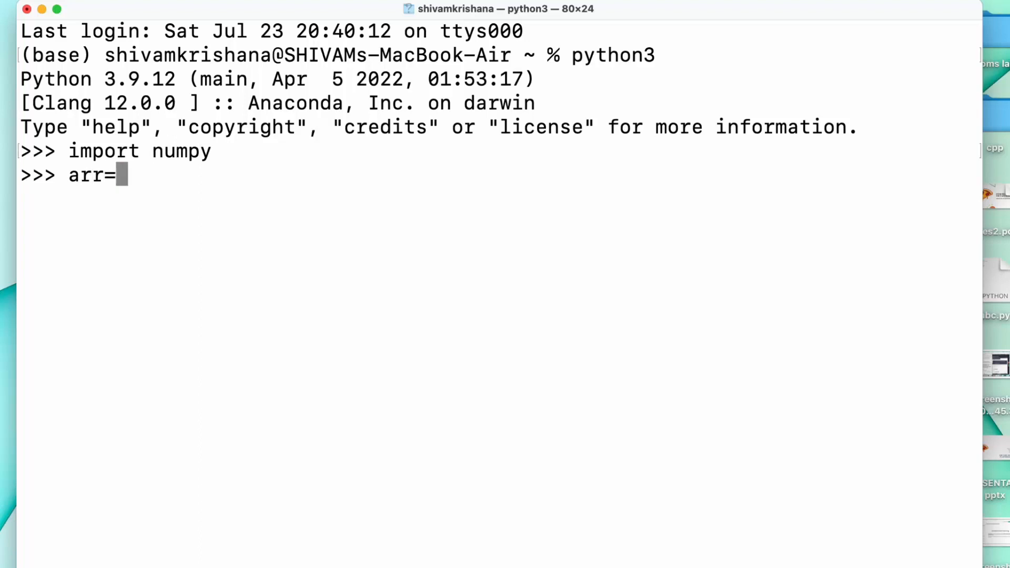
type("numpy")
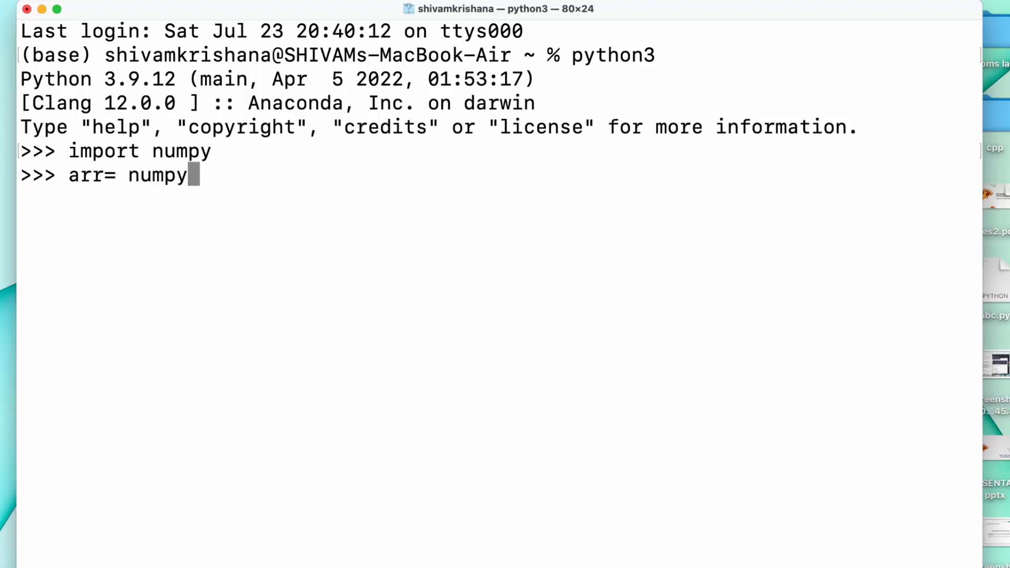
type(".ar")
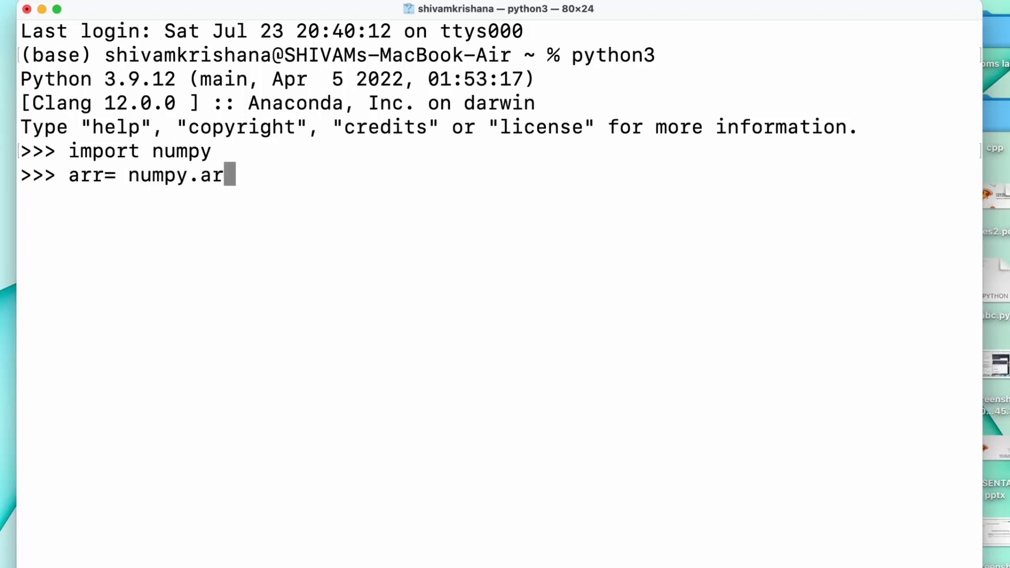
type("ray([")
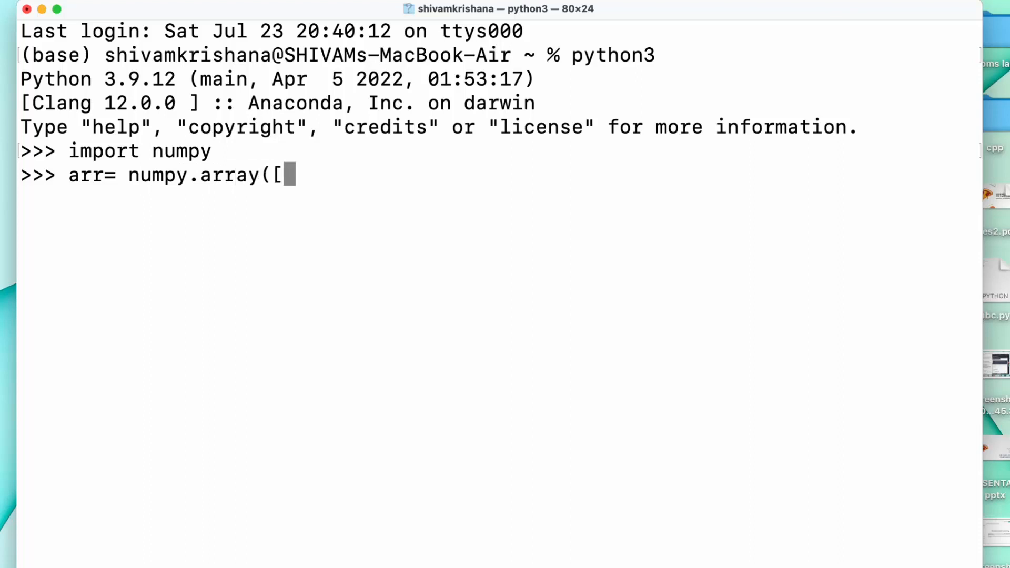
type("1,2,3,")
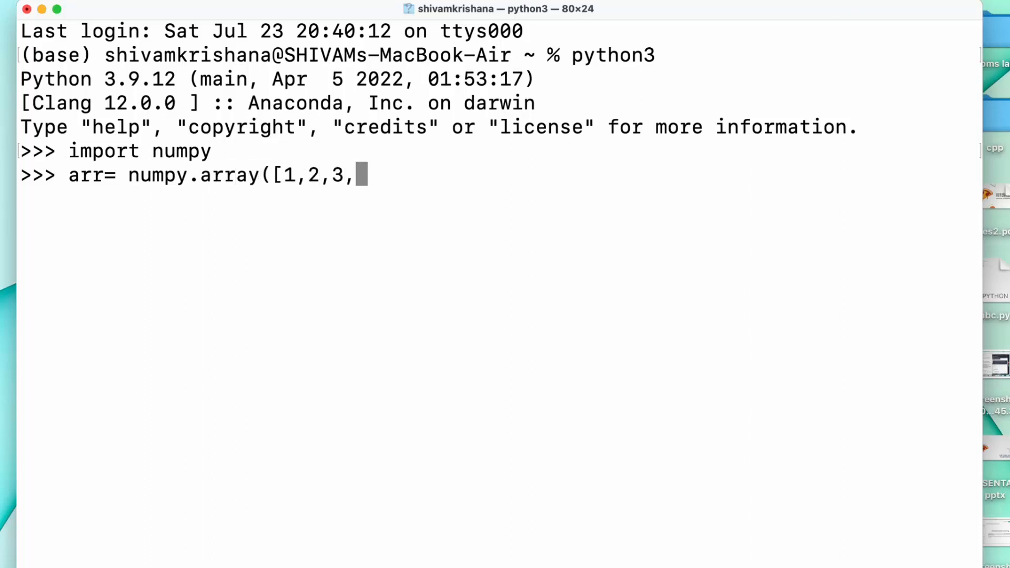
type("4,5")
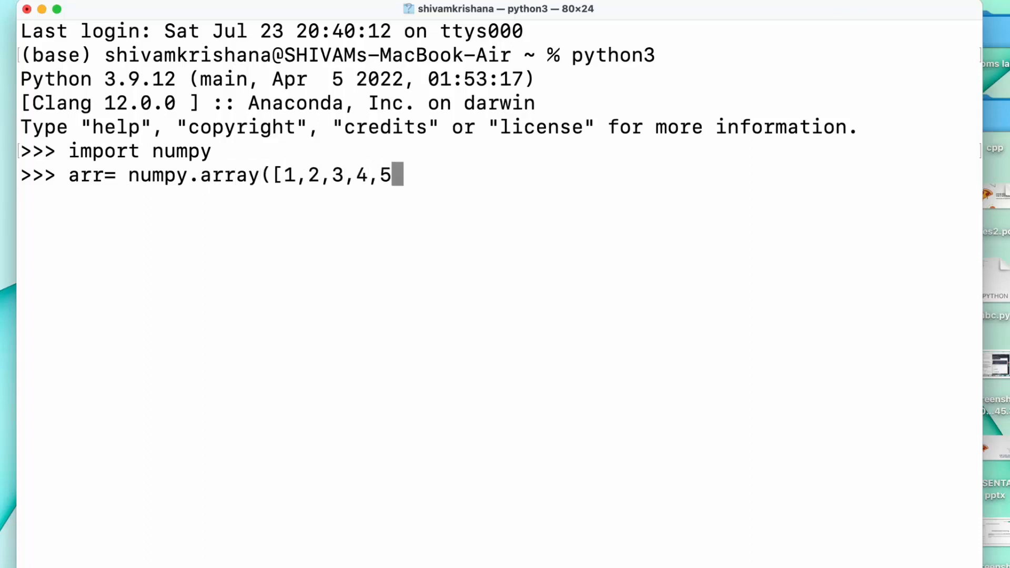
- Finish the arr assignment and run print(arr), outputting [1 2 3 4 5]
type("])")
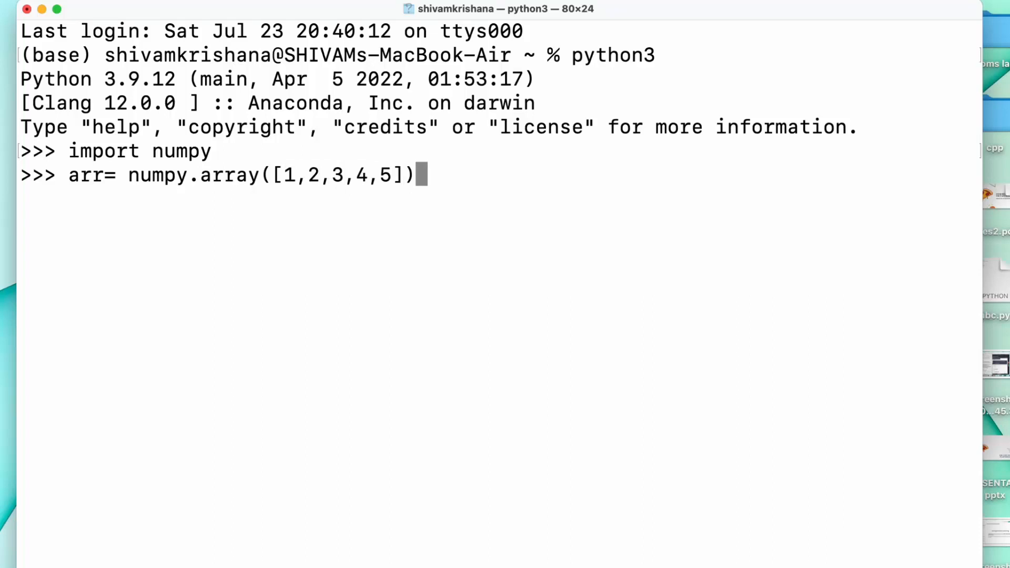
type("pr")
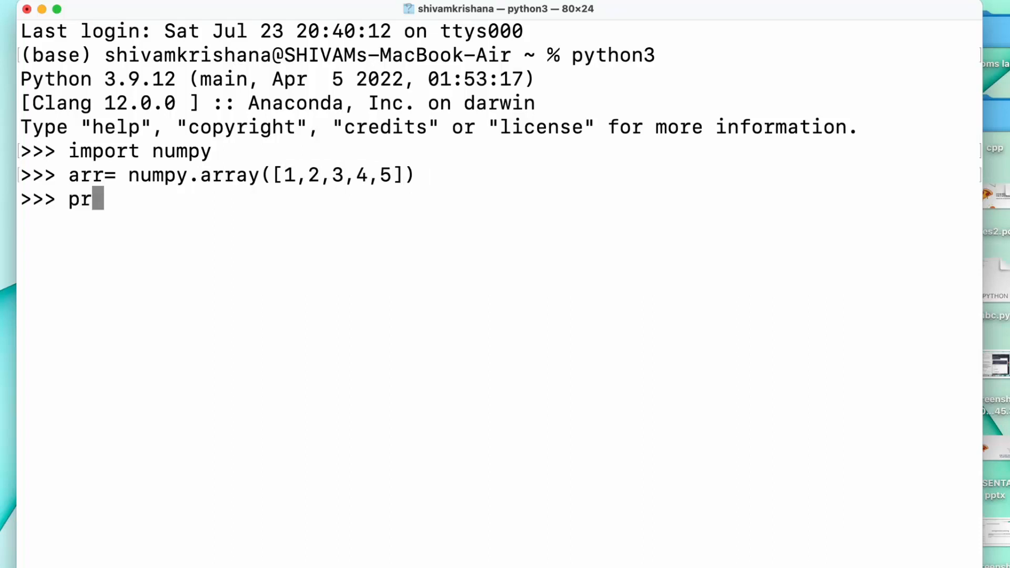
type("int(a")
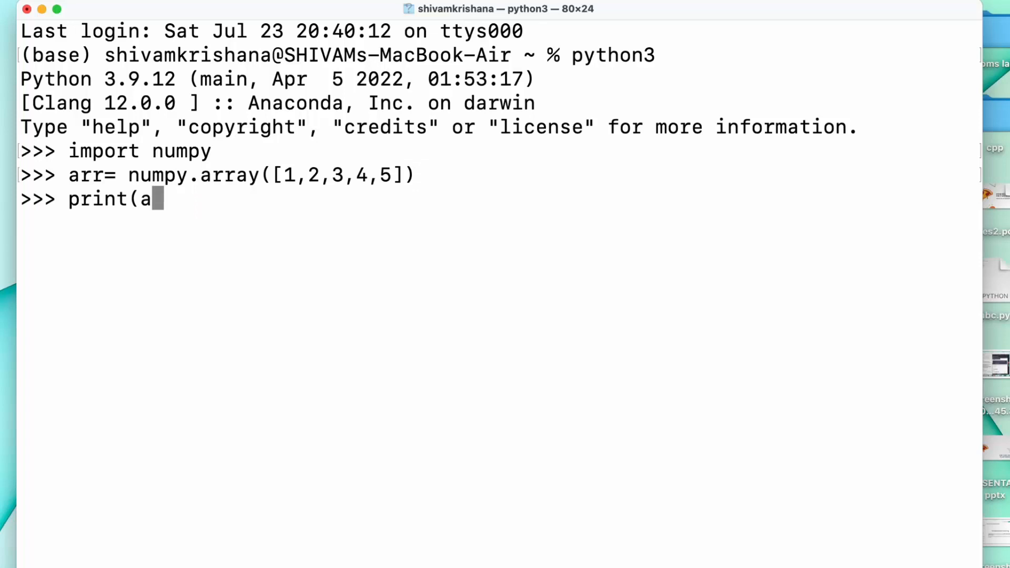
type("rr)")
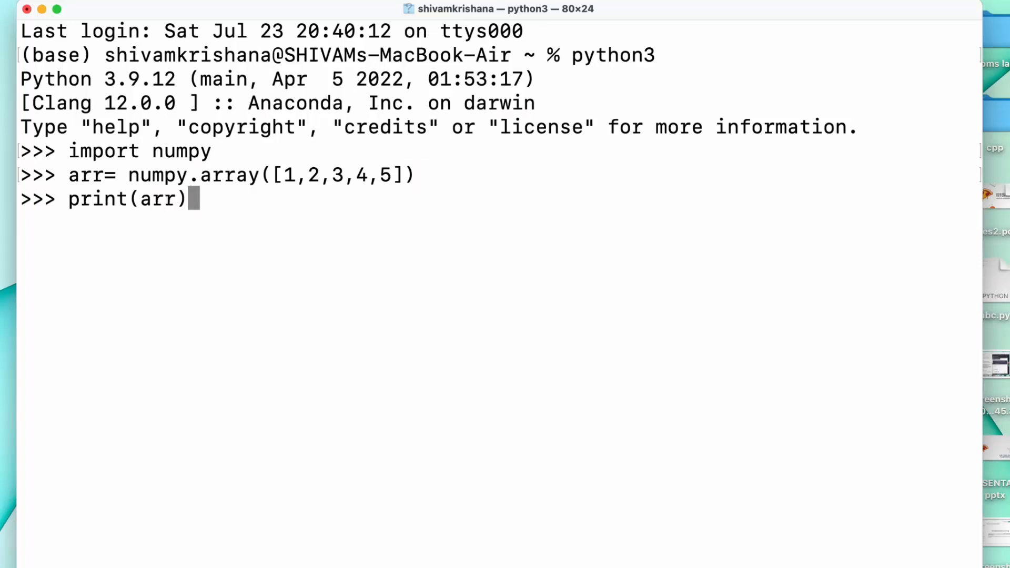
key("Return")
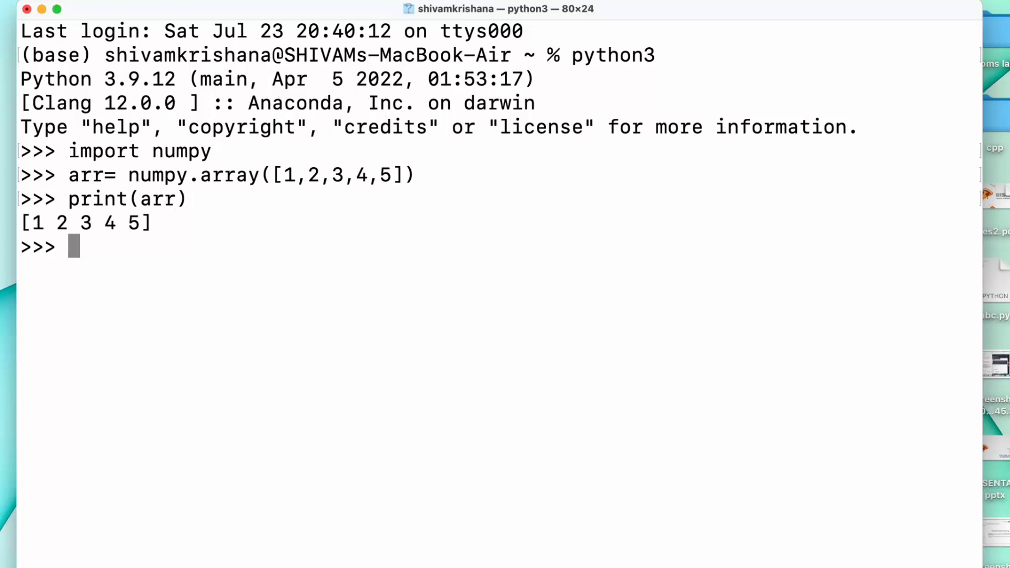
mouse_move(767, 2)
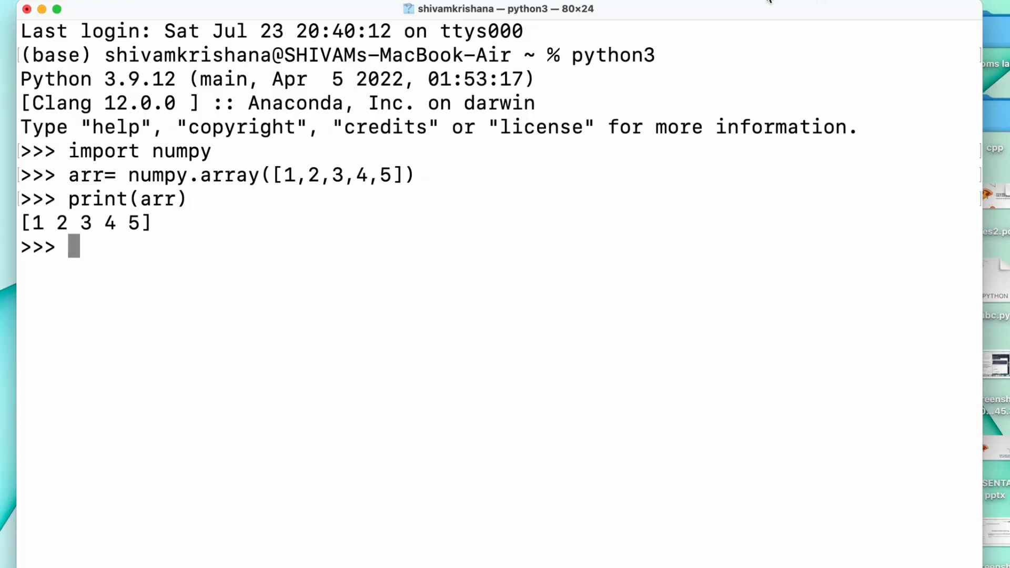